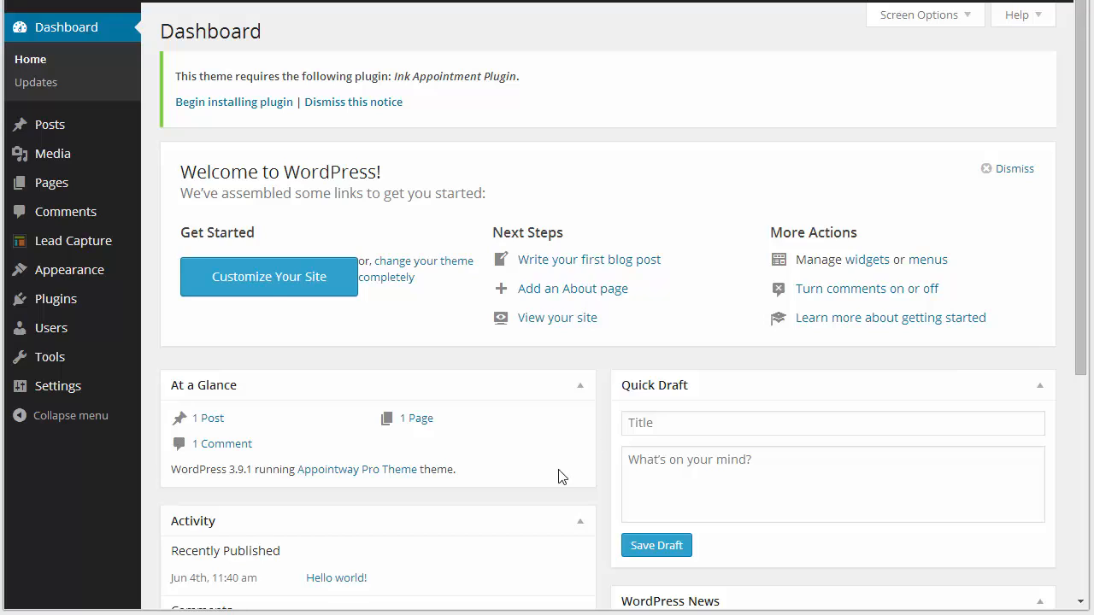
mouse_move(265, 98)
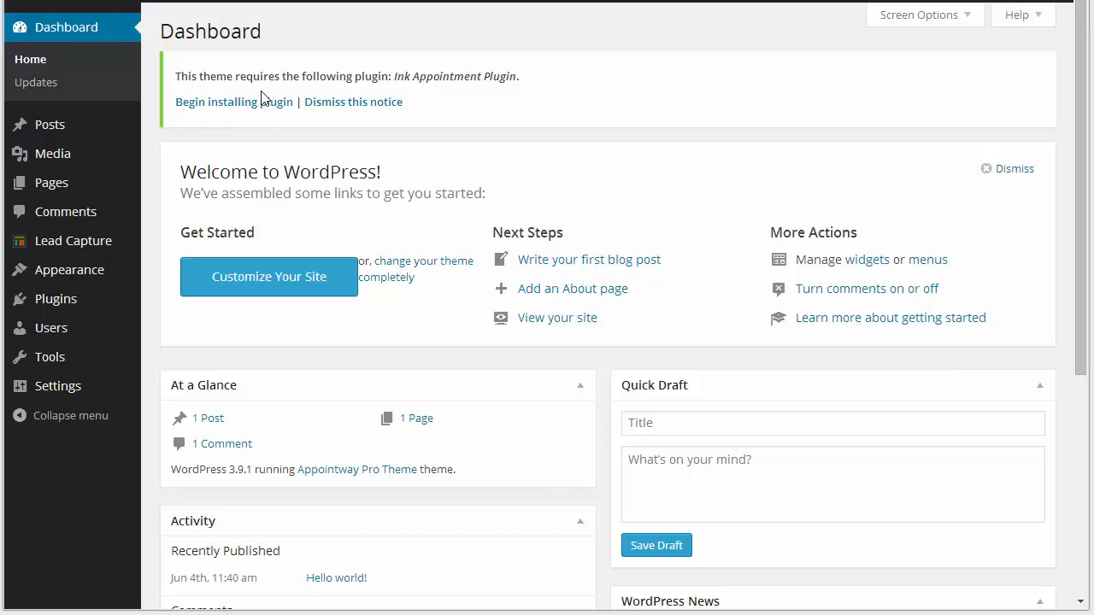
mouse_move(410, 94)
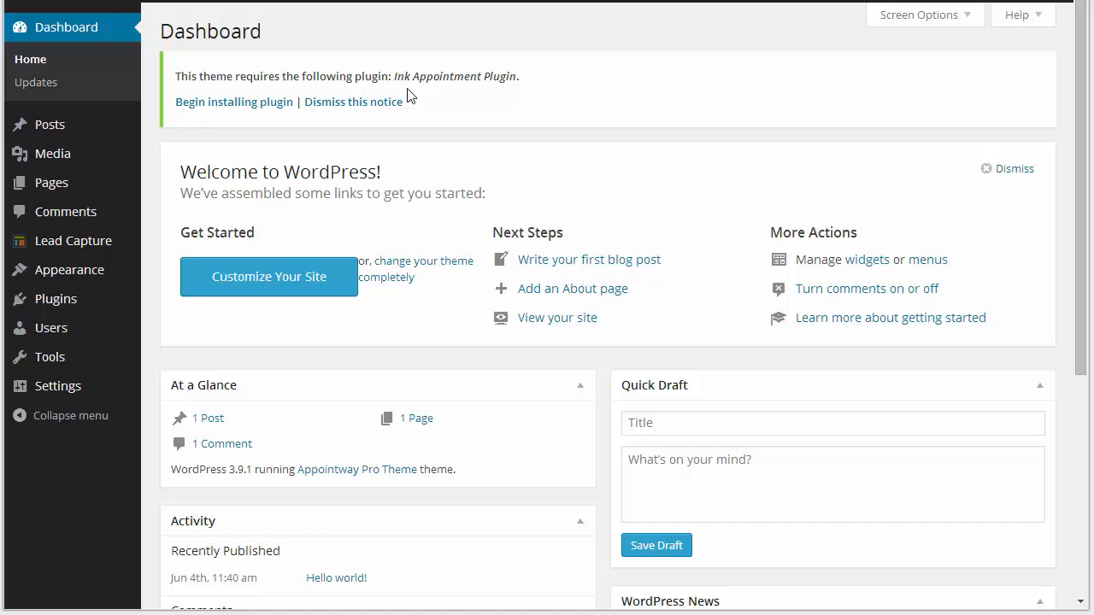
mouse_move(253, 111)
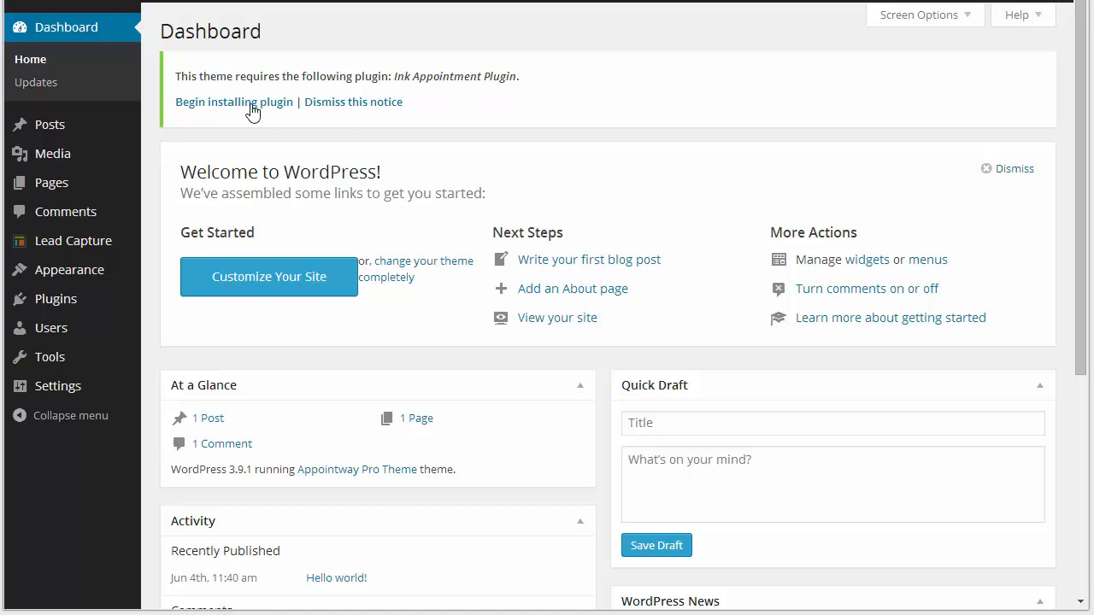
- Install and activate the Ink Appointment Plugin required by the theme
click(233, 102)
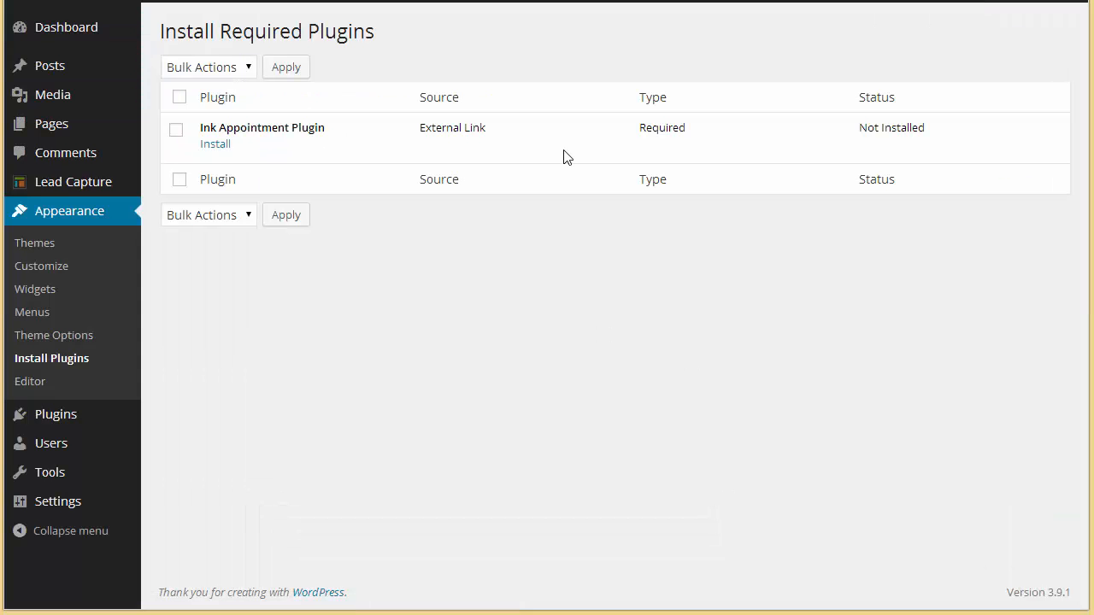
click(215, 144)
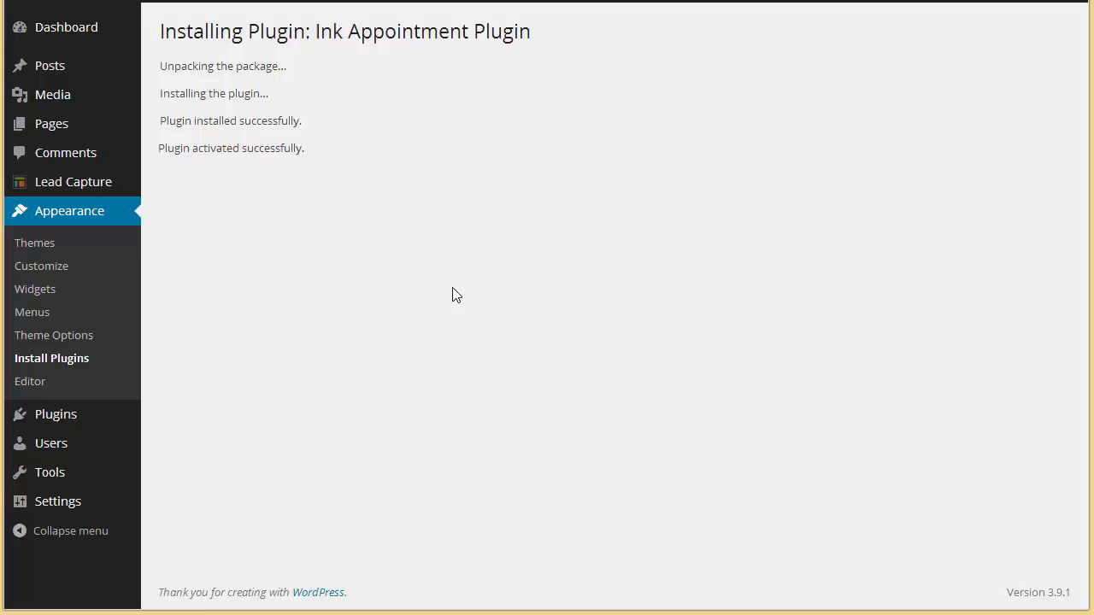
mouse_move(50, 65)
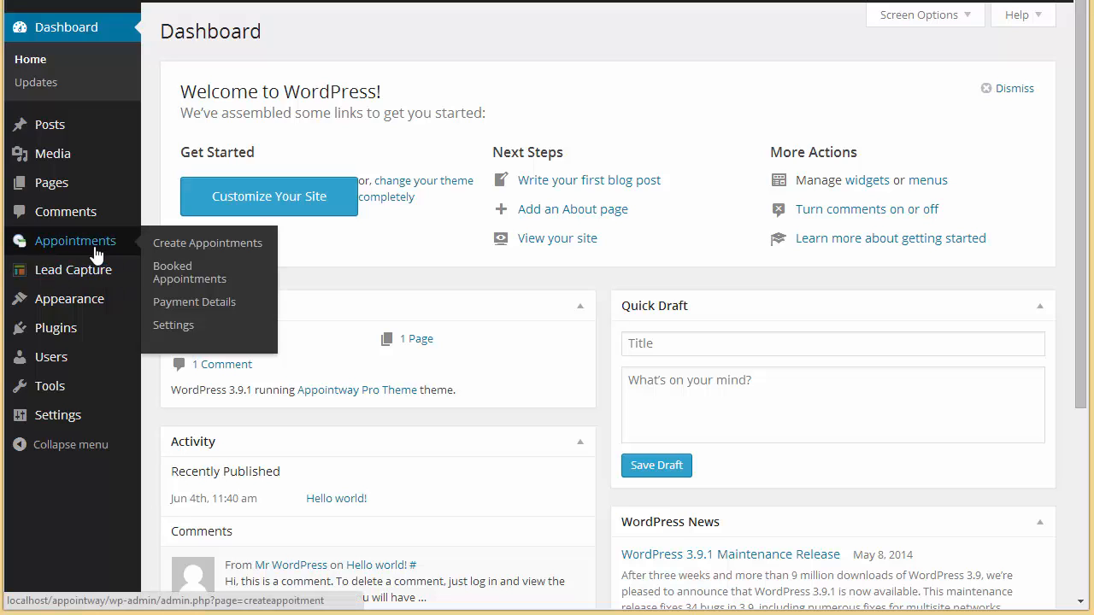
- Go to Appointments > Create Appointments and preview the live spa site's booking form
click(207, 243)
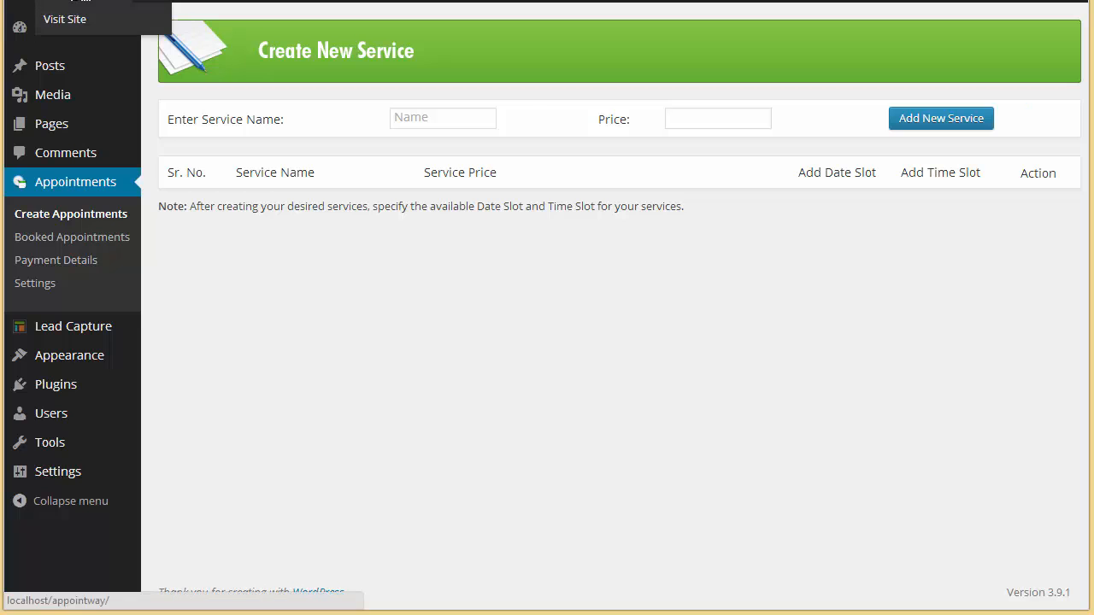
click(65, 17)
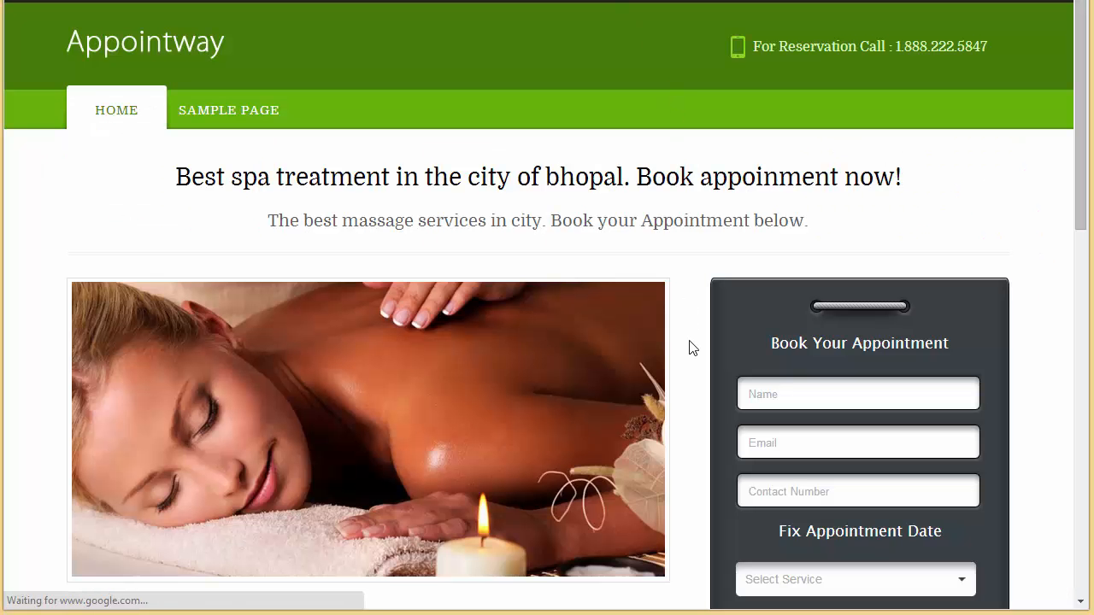
scroll(down, 3)
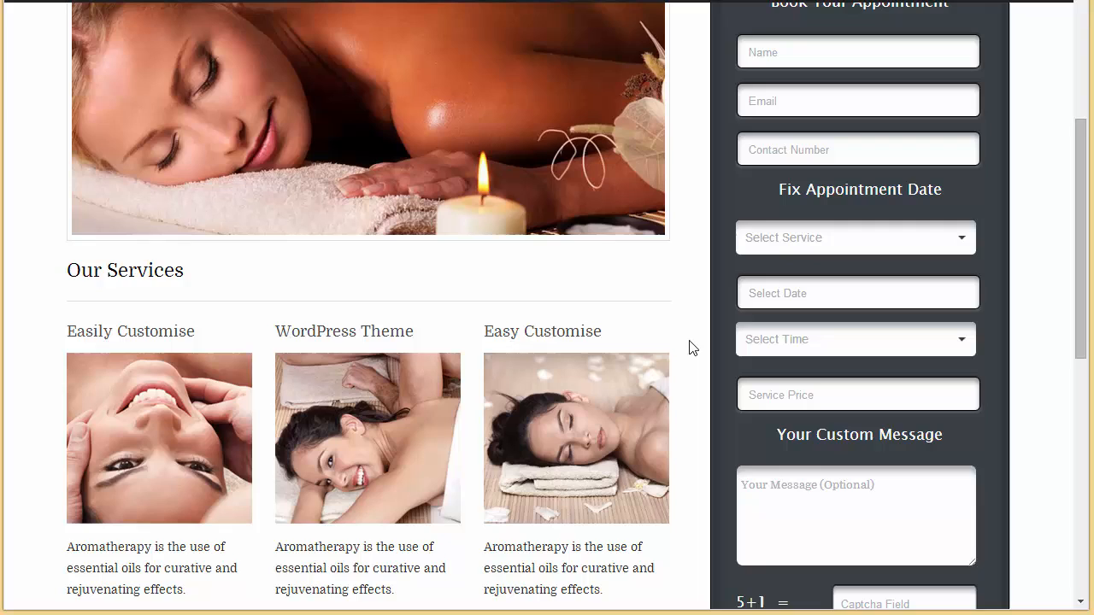
scroll(up, 3)
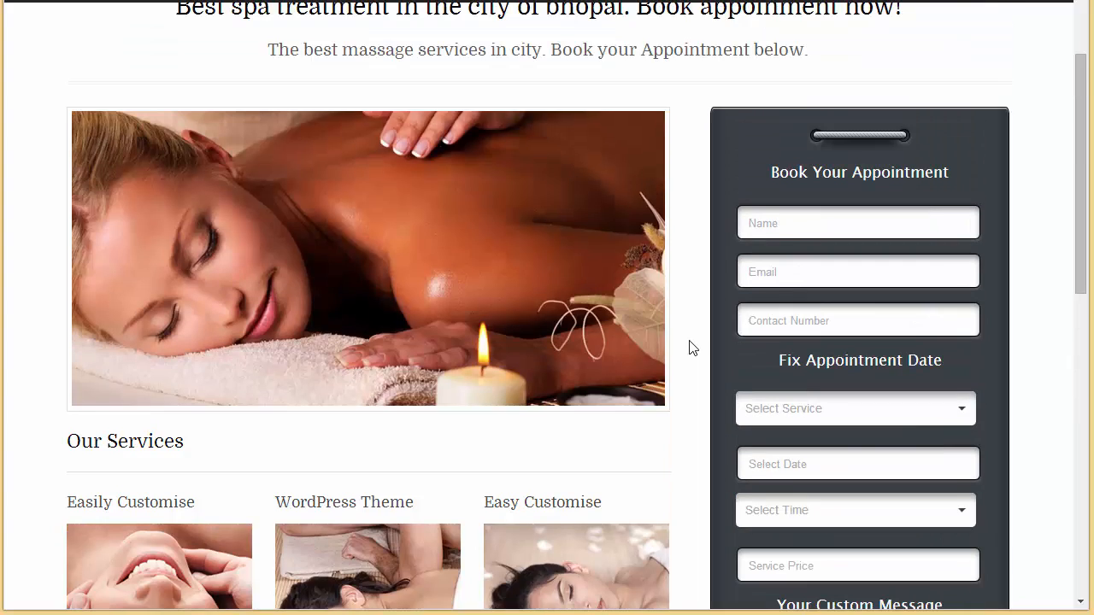
scroll(up, 3)
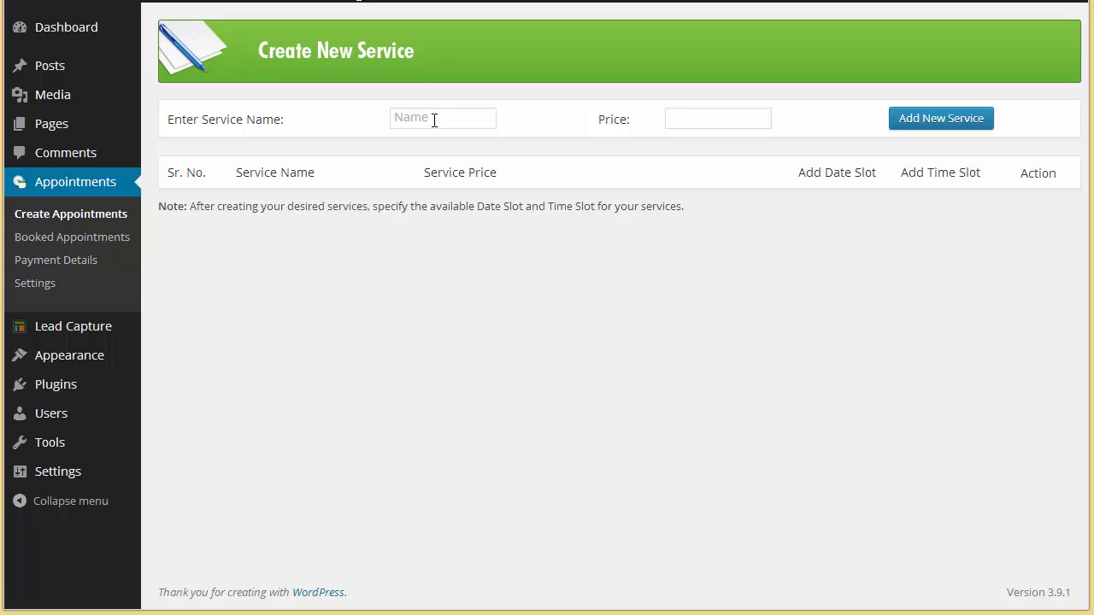
- Add a new service named 'Foot Massage' with price 10 to the services list
click(441, 118)
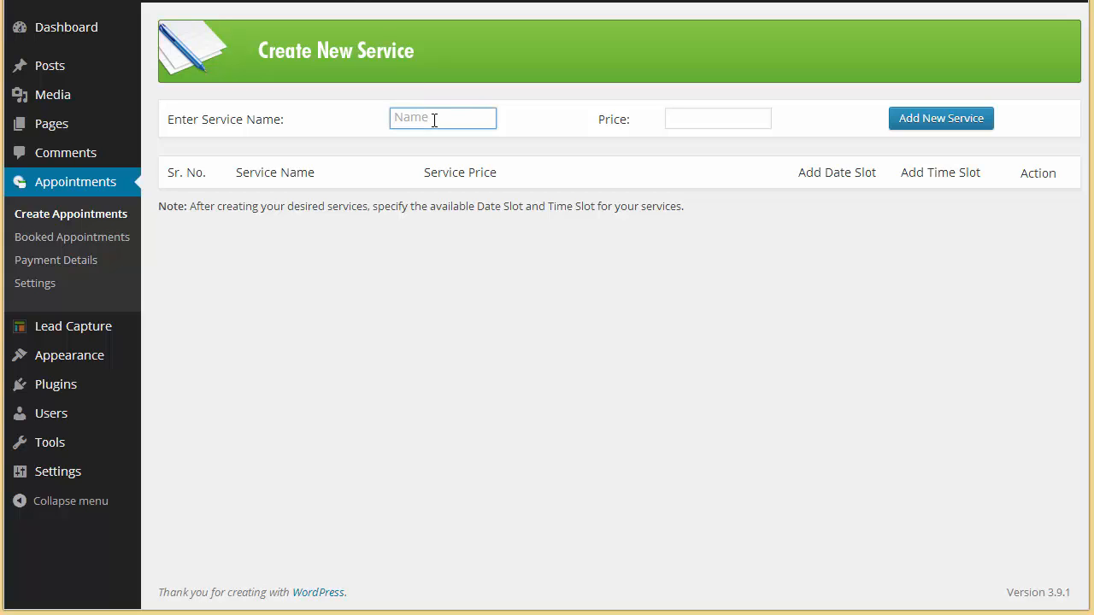
text(Foot Mass)
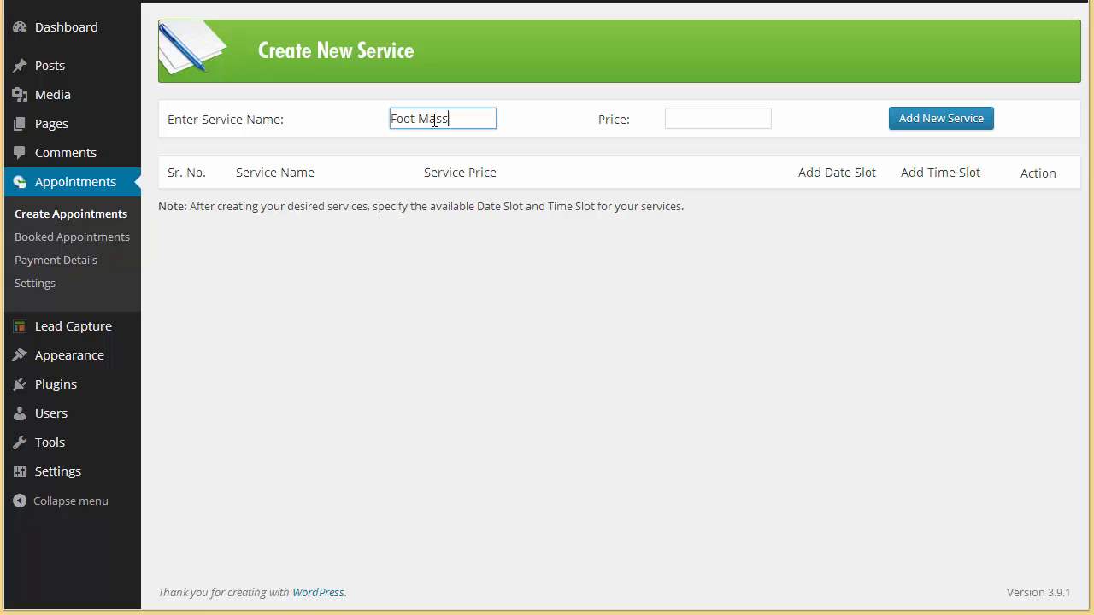
click(718, 118)
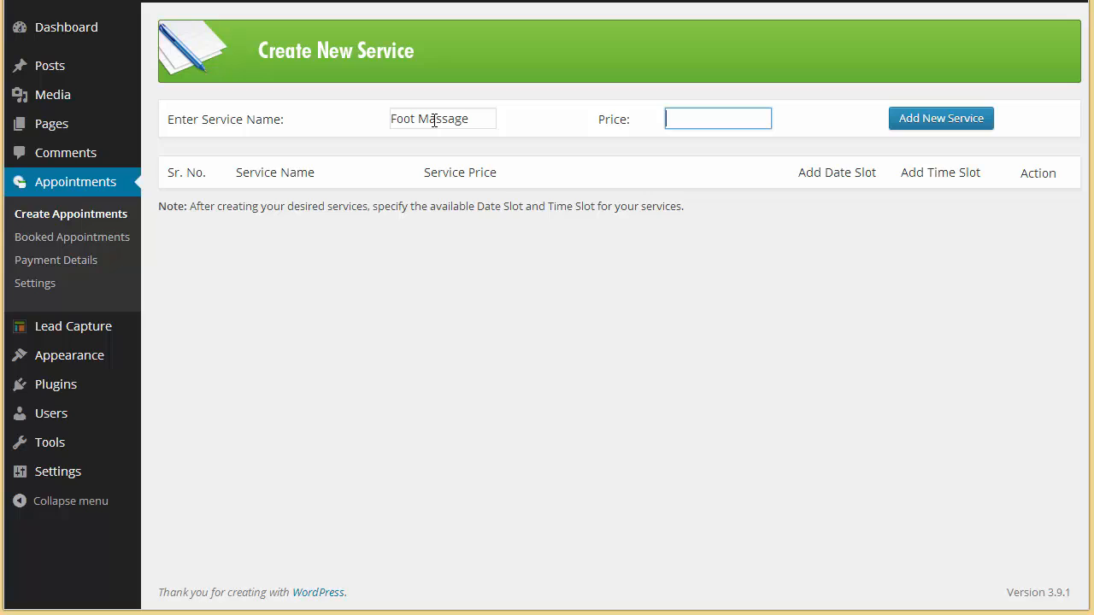
text(10)
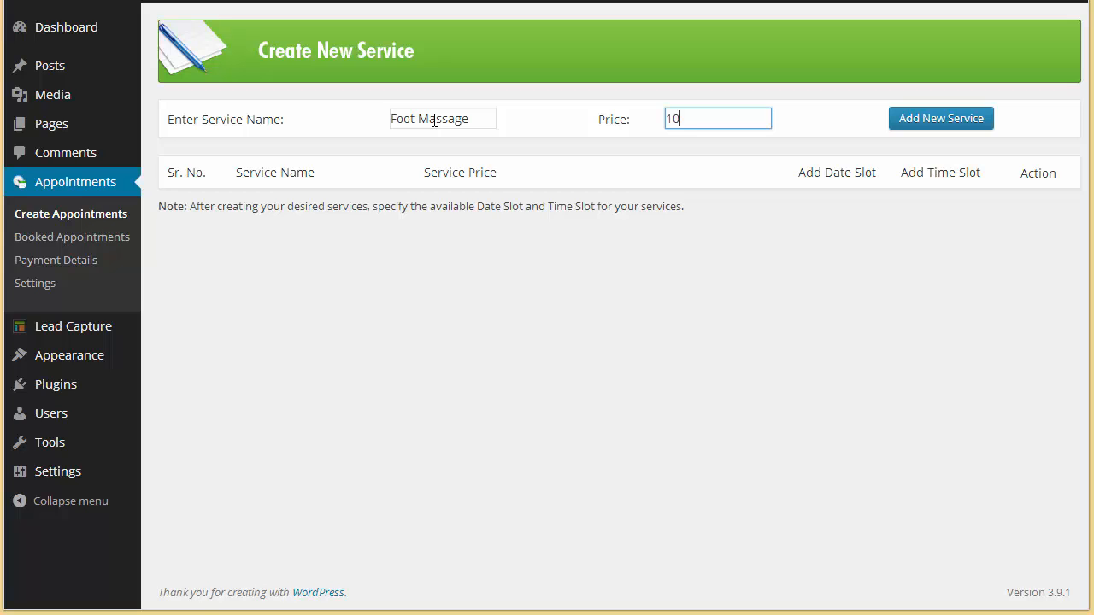
click(941, 118)
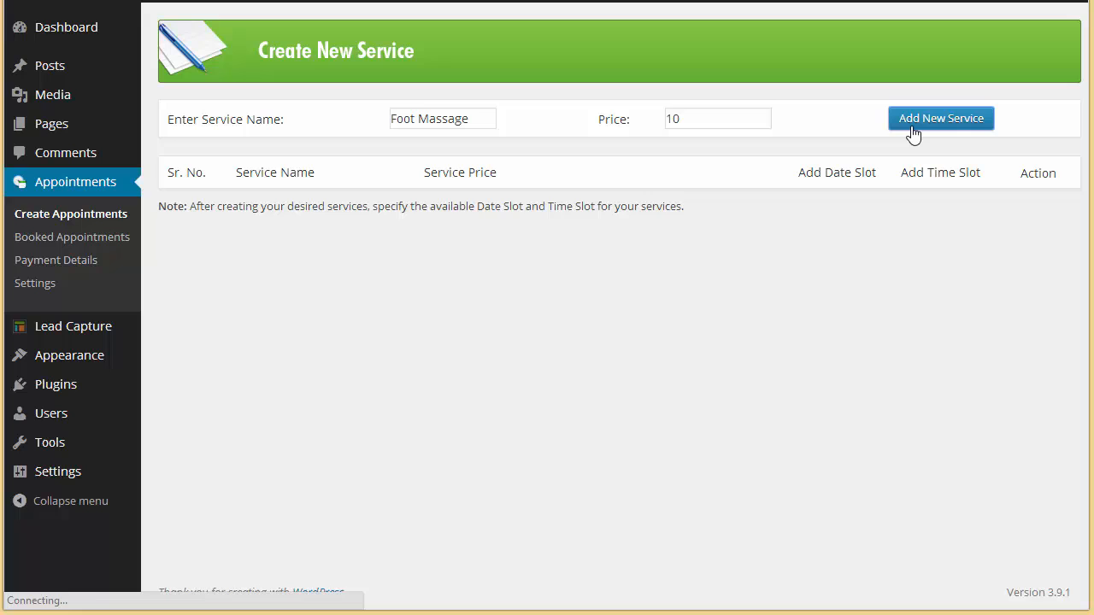
click(941, 118)
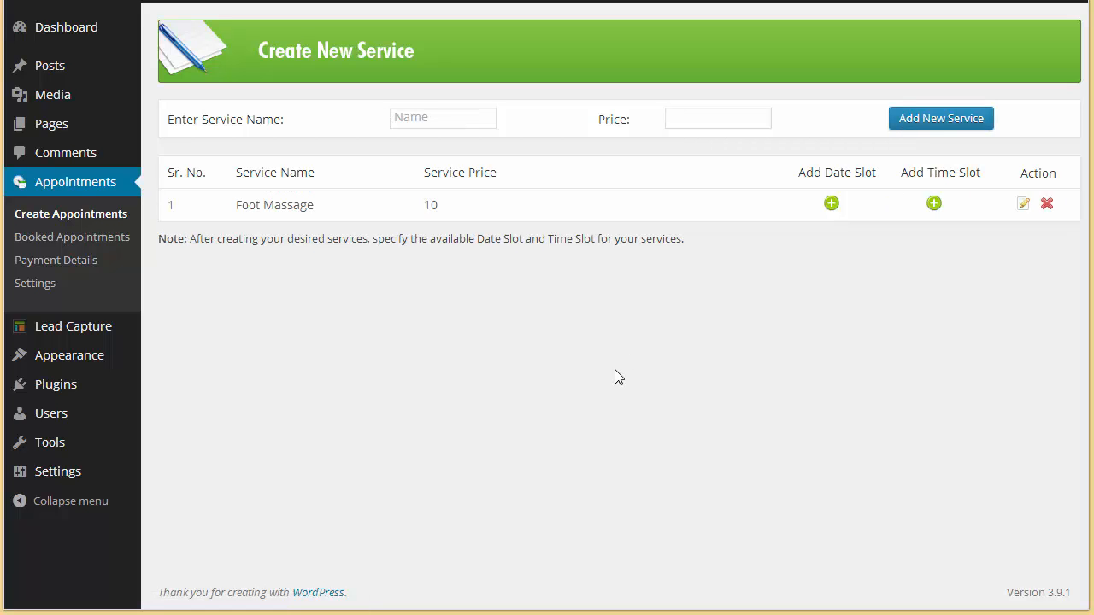
mouse_move(861, 171)
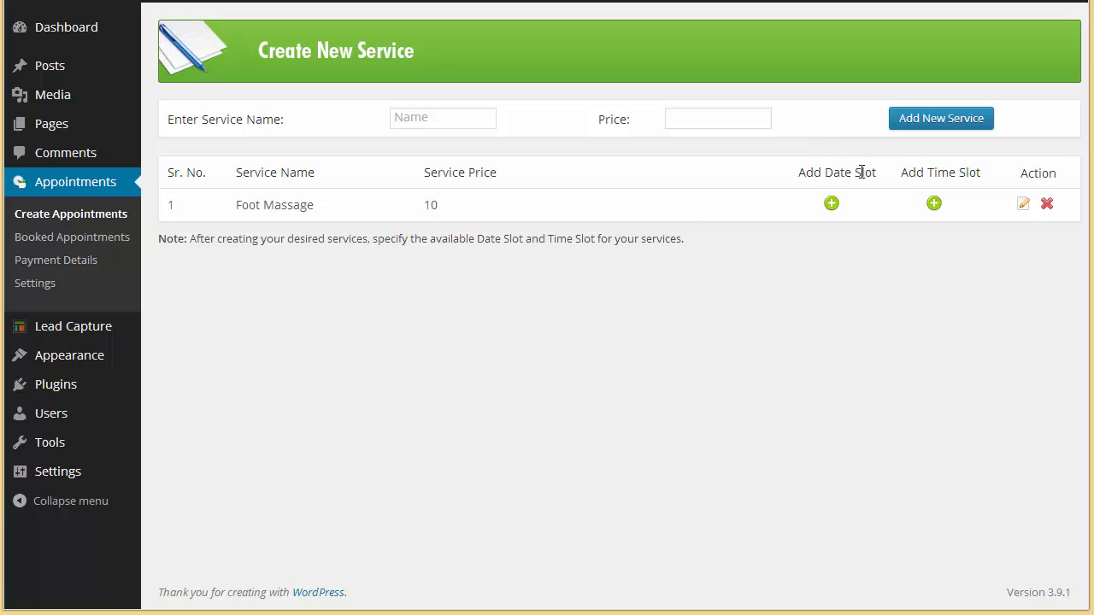
mouse_move(831, 203)
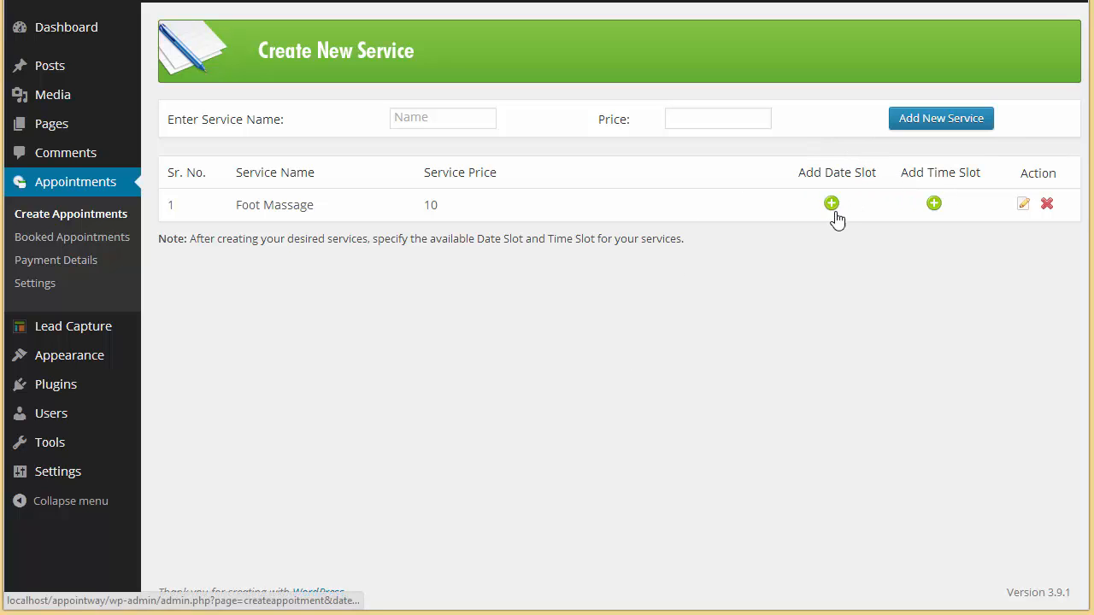
- Add a date slot for Foot Massage opening 06/25/2014 and closing 06/28/2014
click(831, 203)
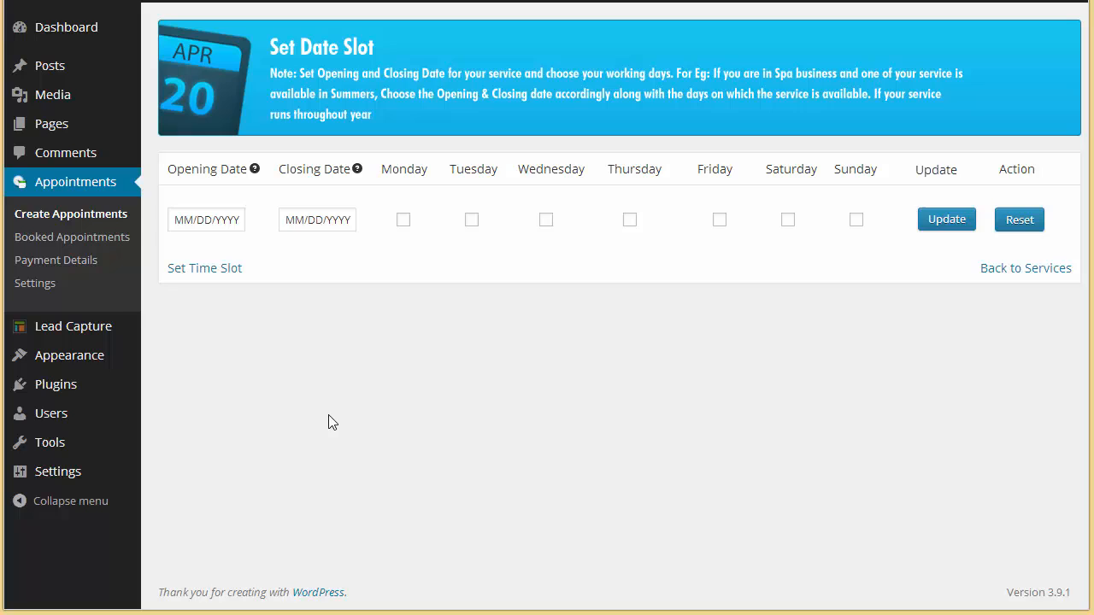
click(205, 219)
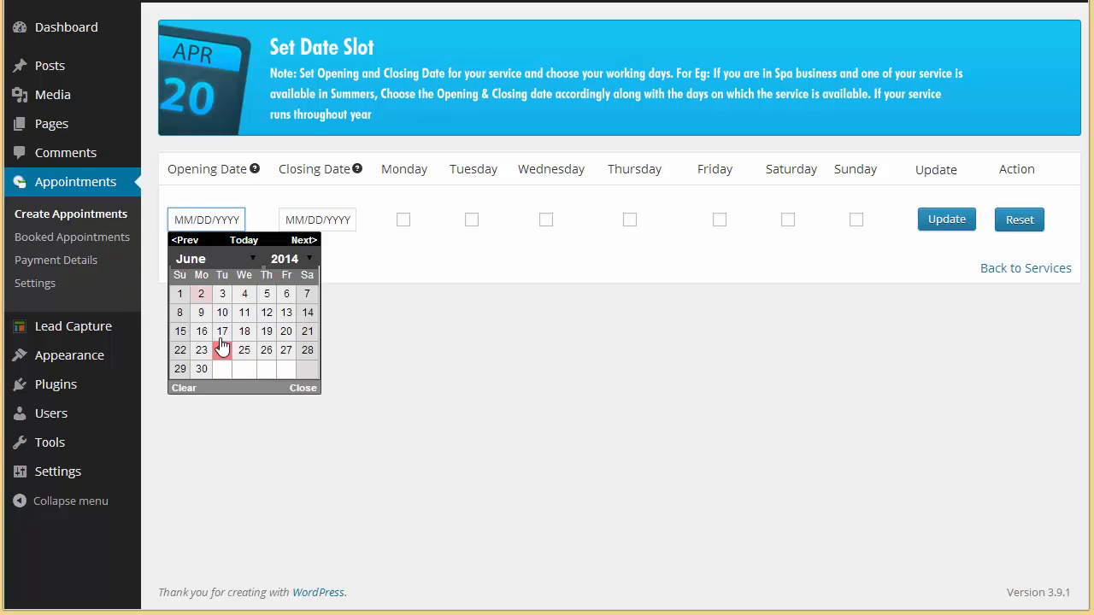
click(242, 349)
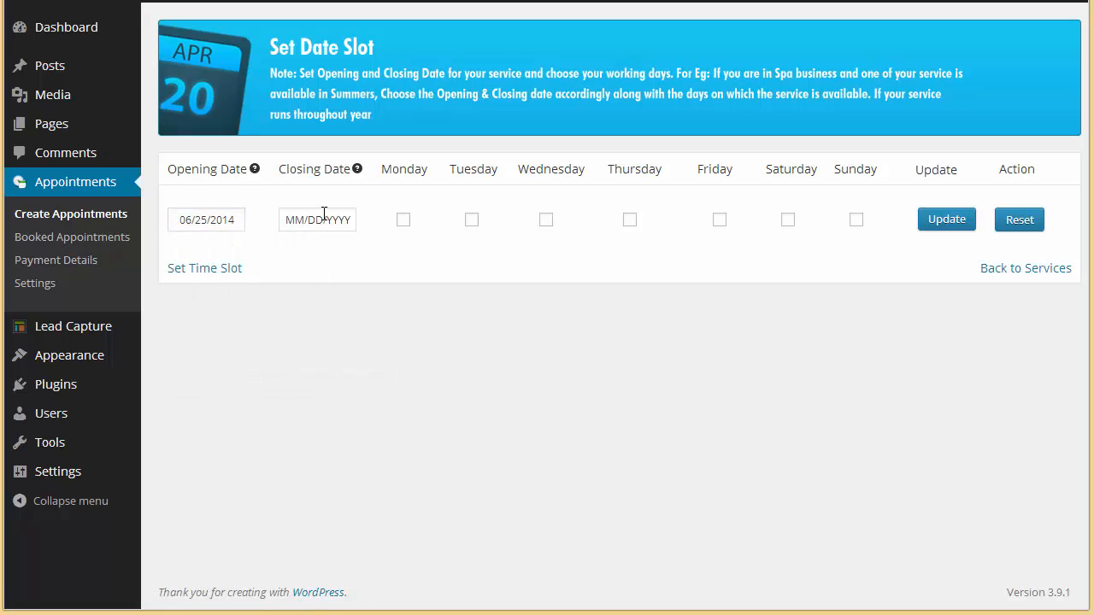
click(318, 219)
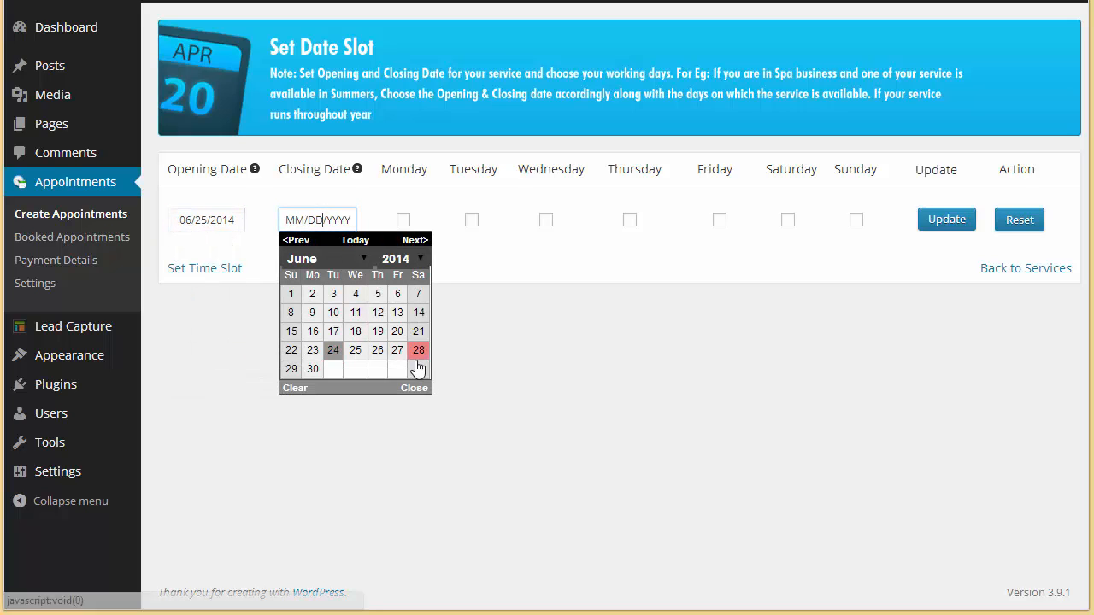
click(417, 349)
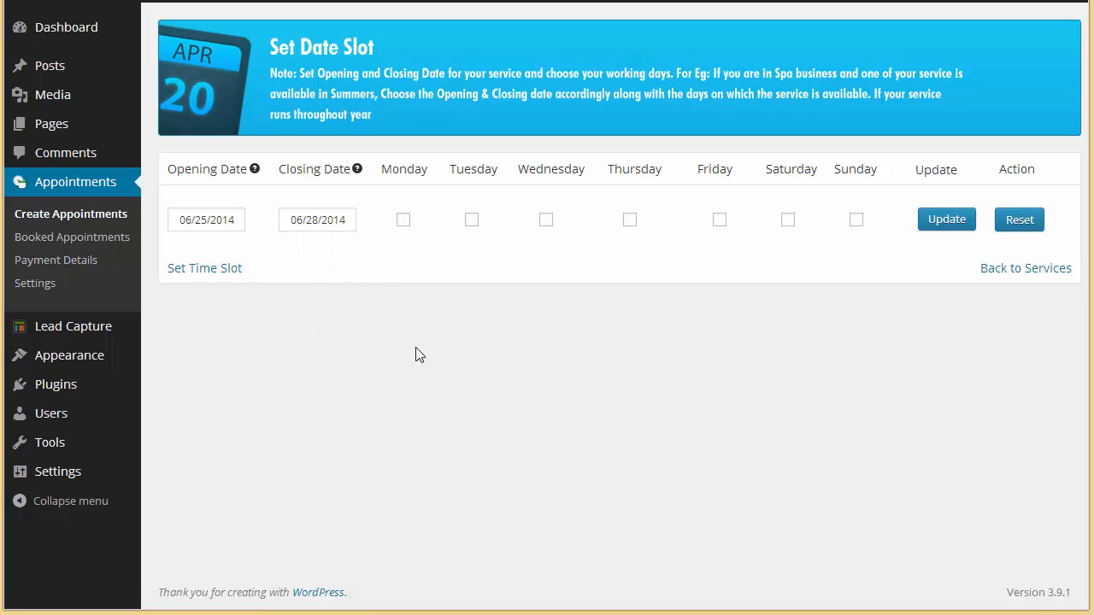
mouse_move(509, 236)
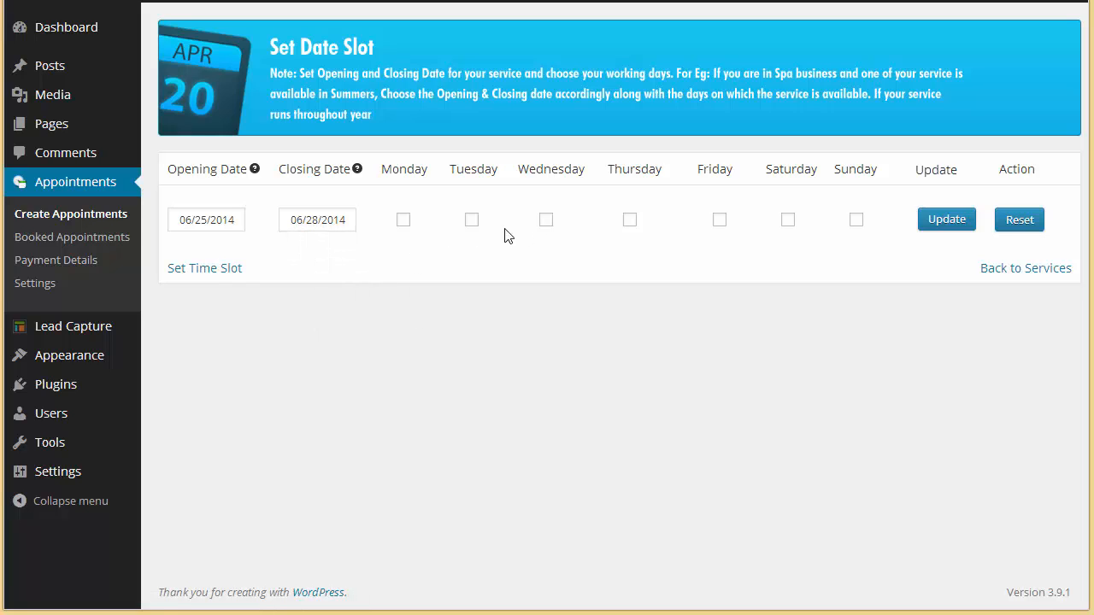
mouse_move(681, 240)
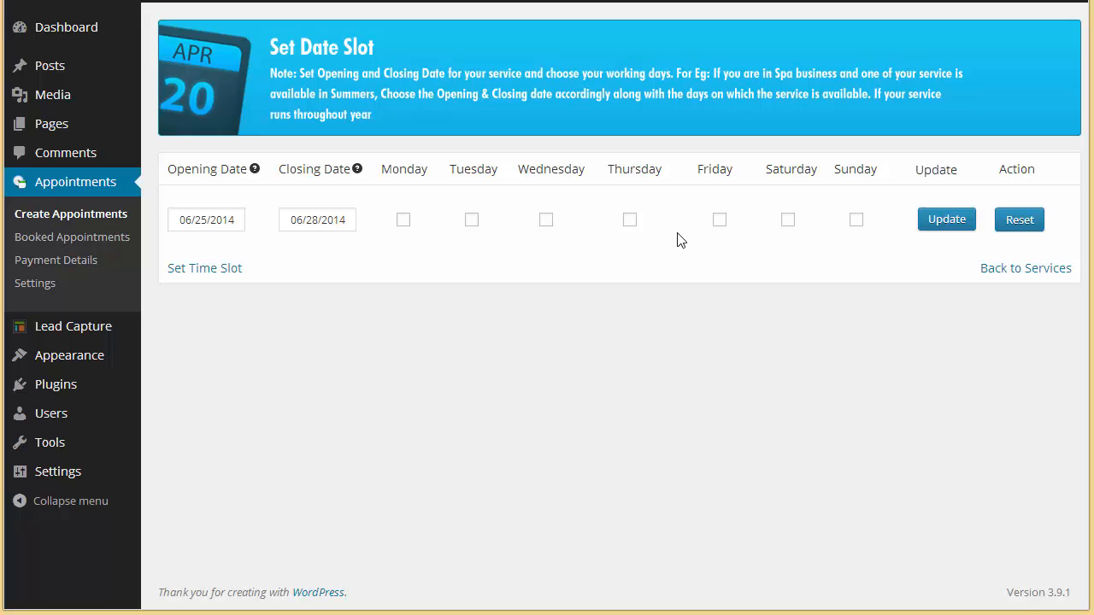
- Confirm the dates and mark Wednesday, Friday and Saturday as working days
click(205, 219)
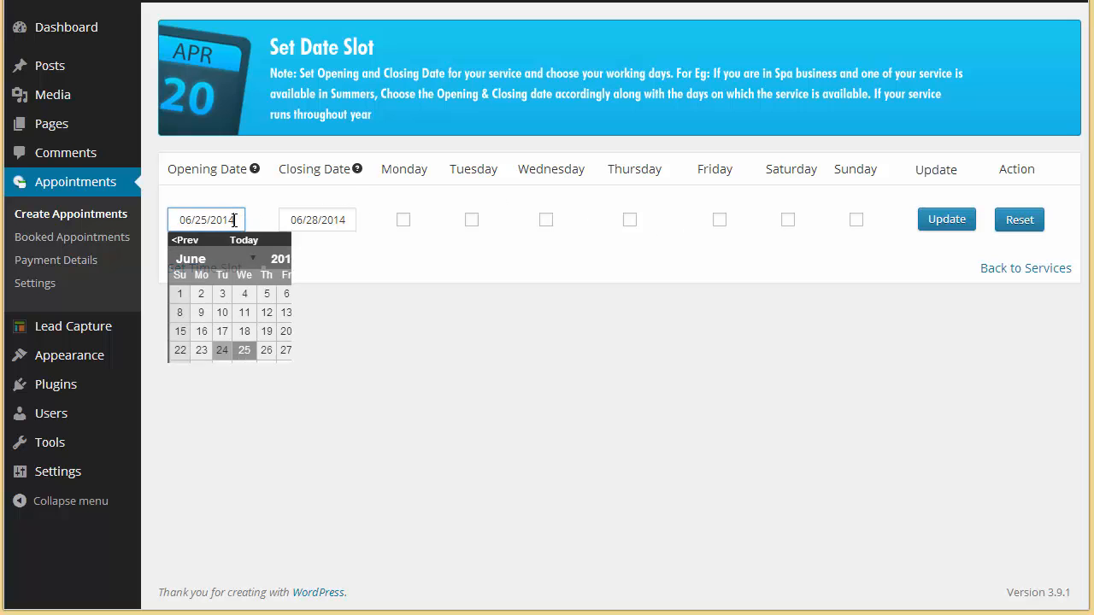
click(318, 219)
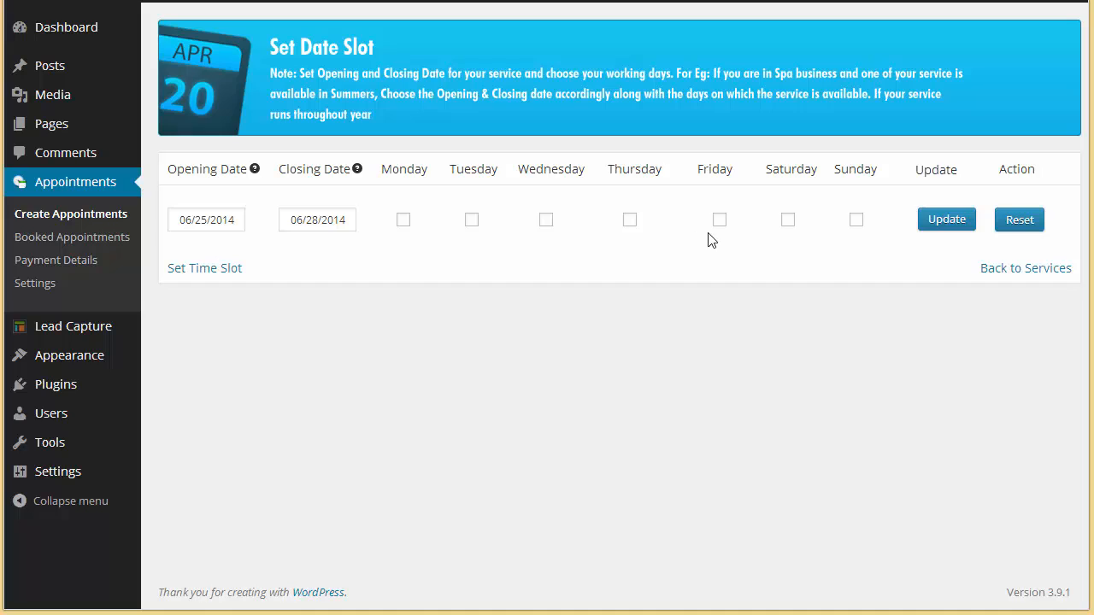
click(629, 219)
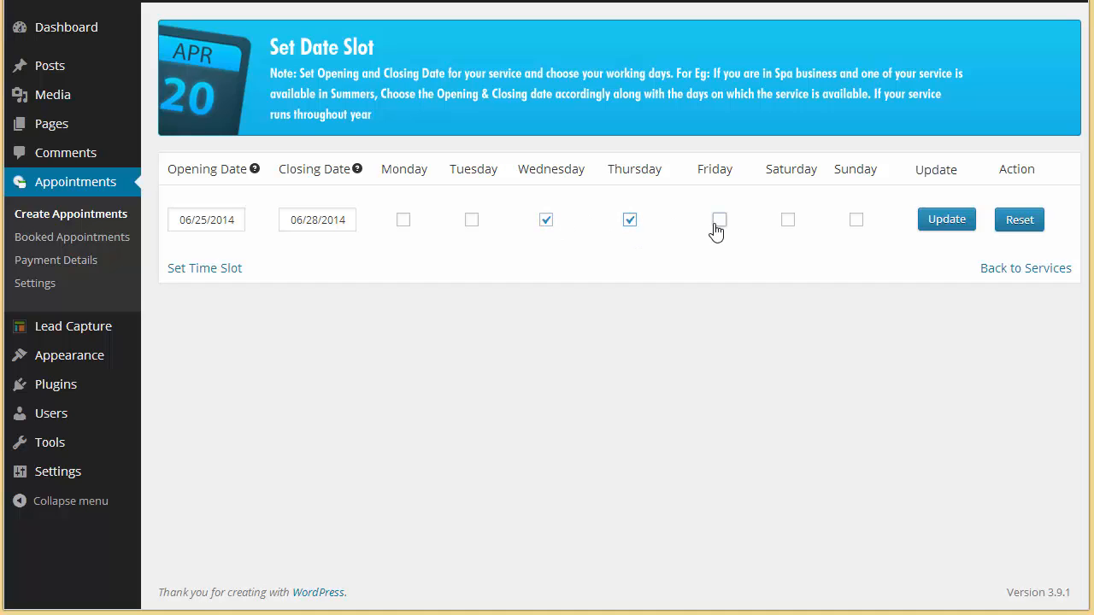
click(718, 219)
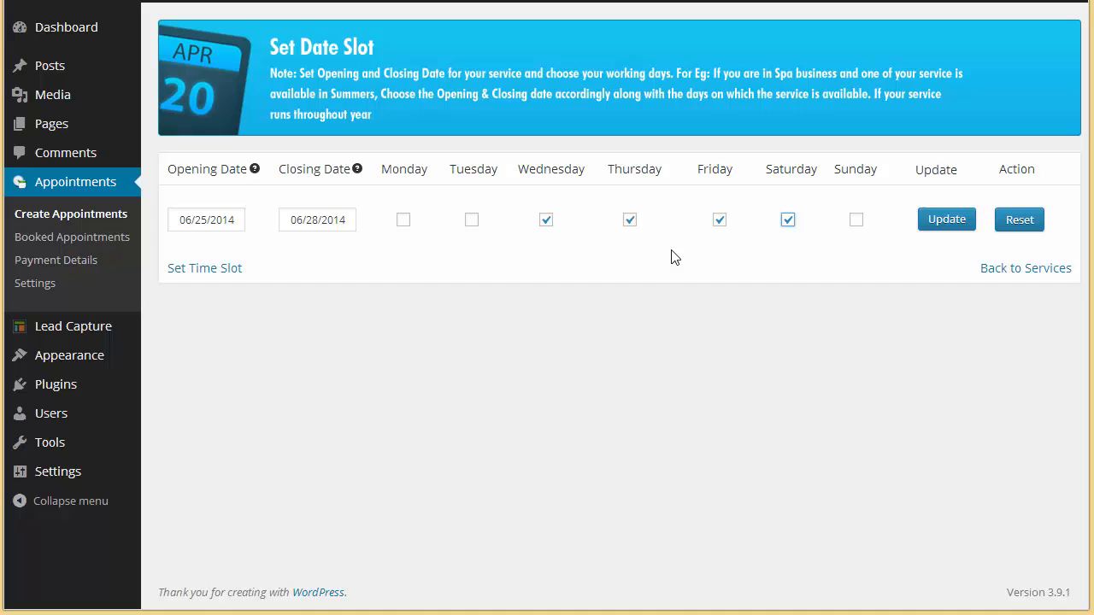
click(629, 219)
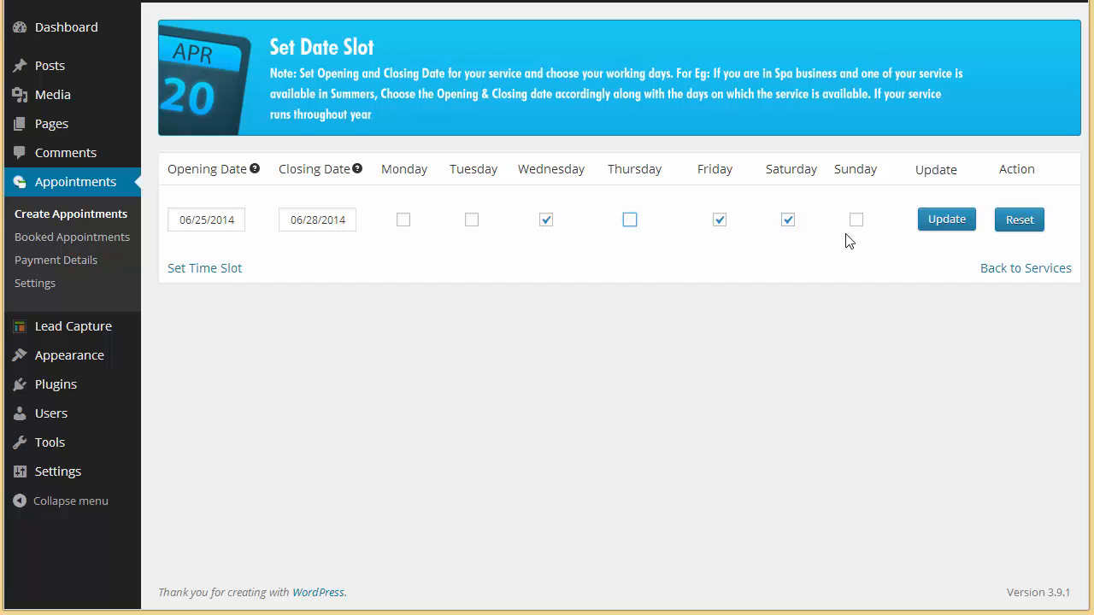
click(630, 219)
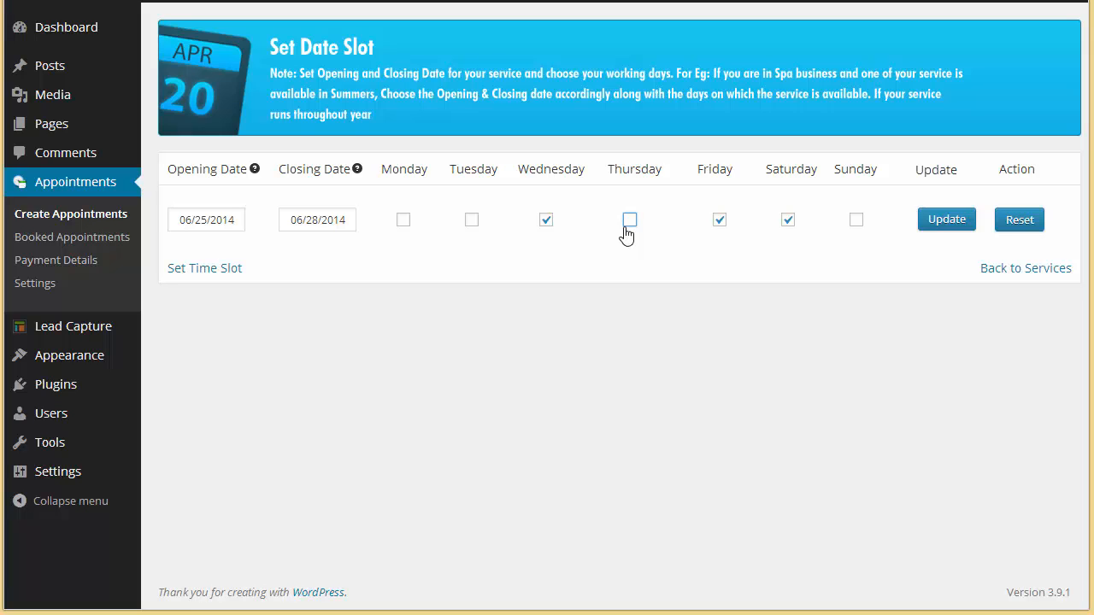
click(630, 218)
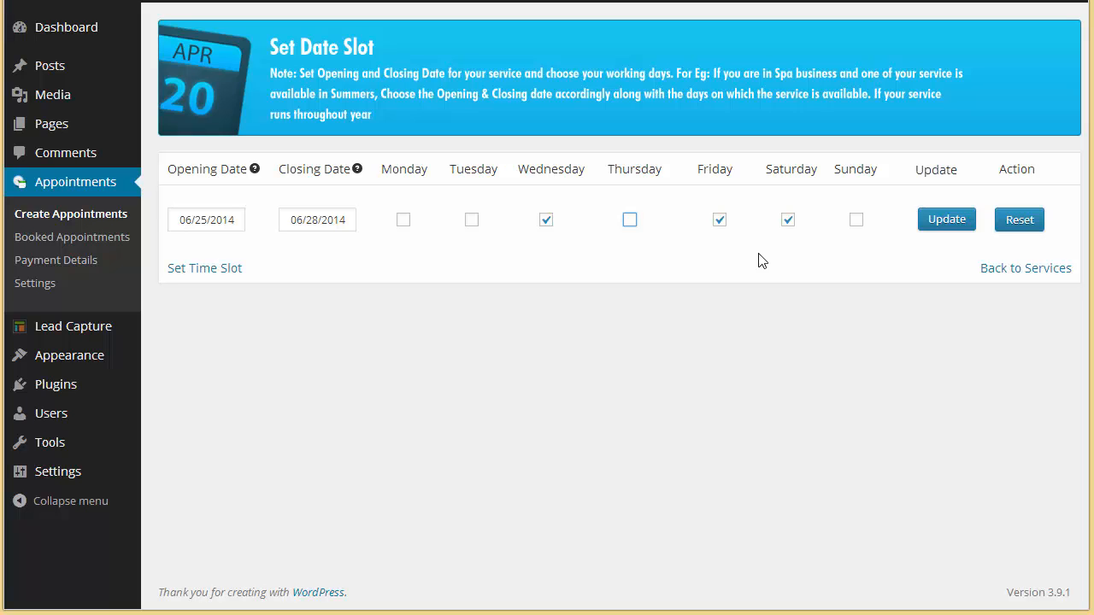
mouse_move(947, 219)
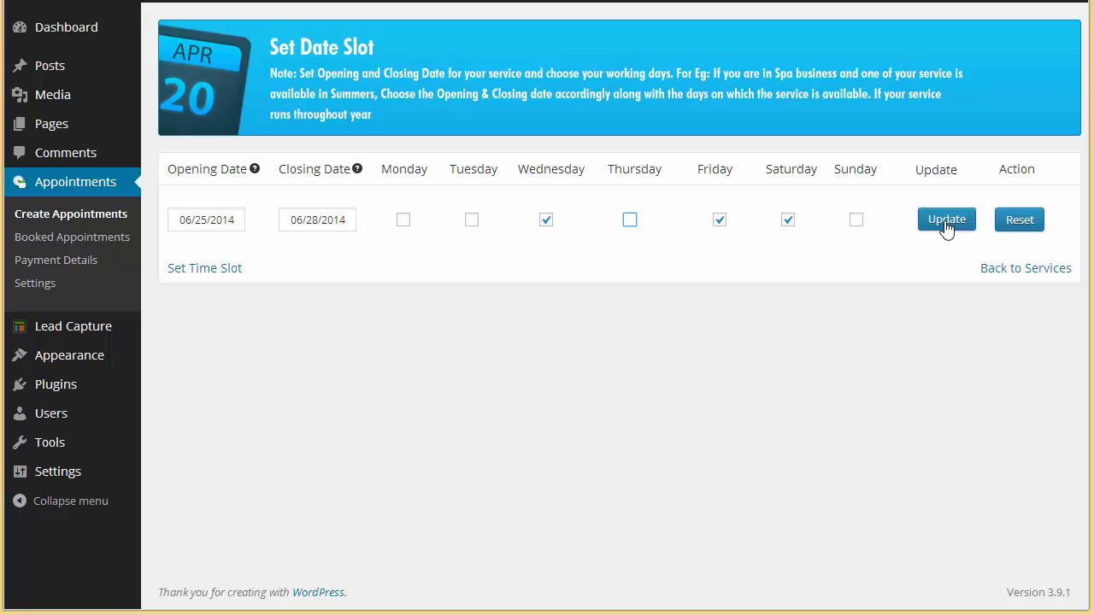
- Save the date slot with Update and go to the service's Set Time Slot page
click(946, 219)
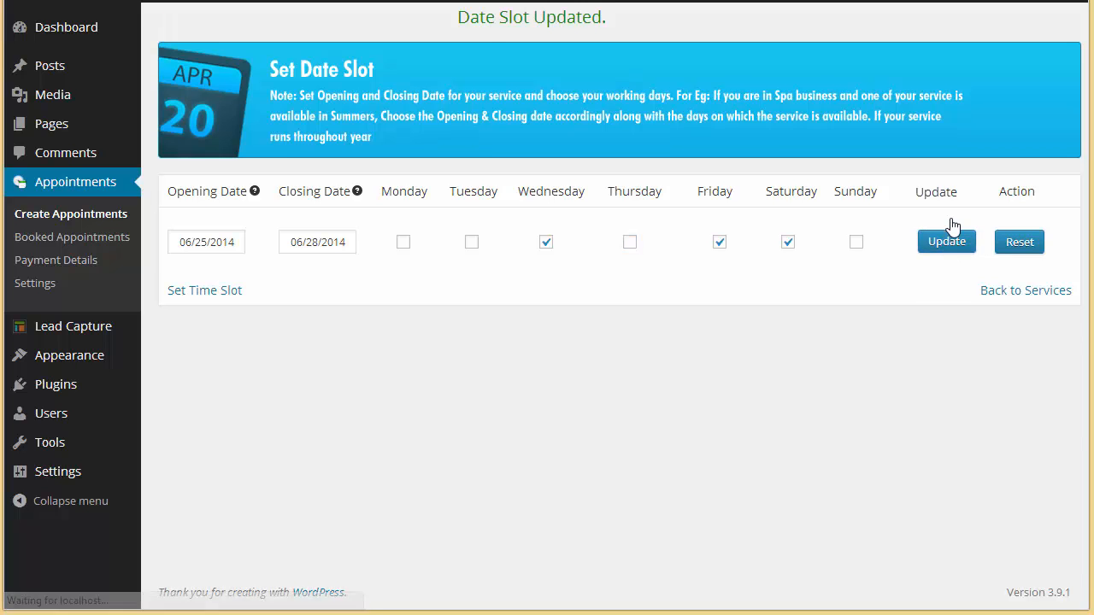
click(206, 291)
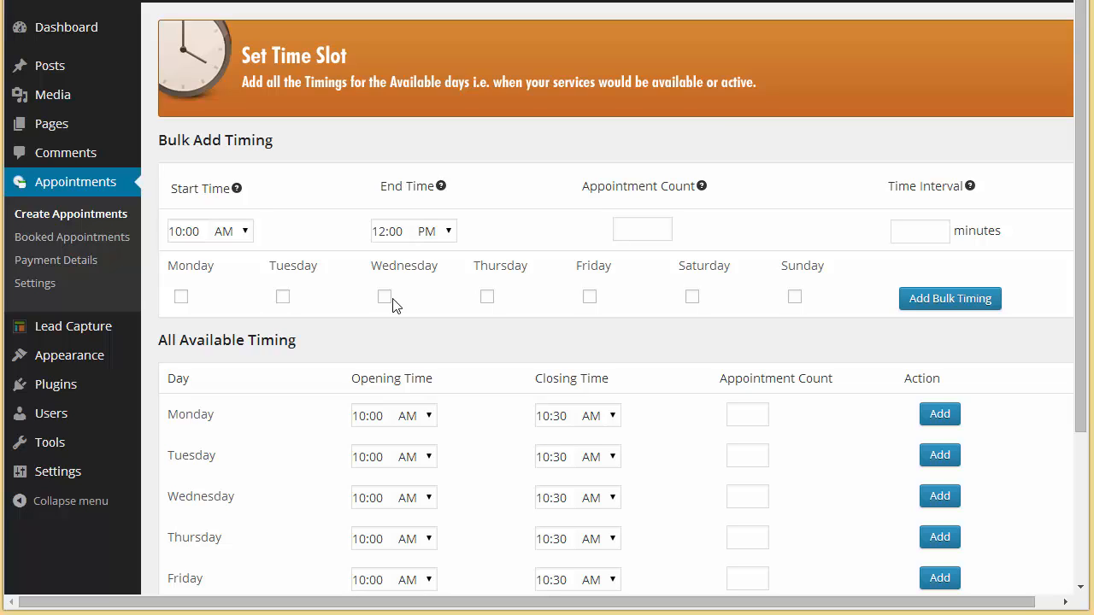
mouse_move(262, 338)
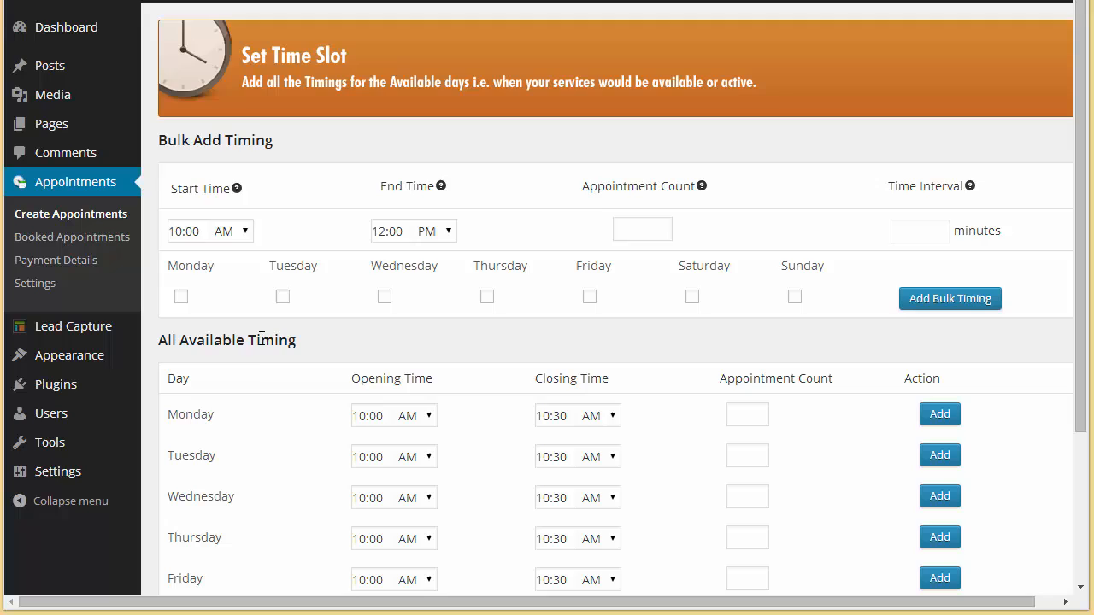
scroll(down, 3)
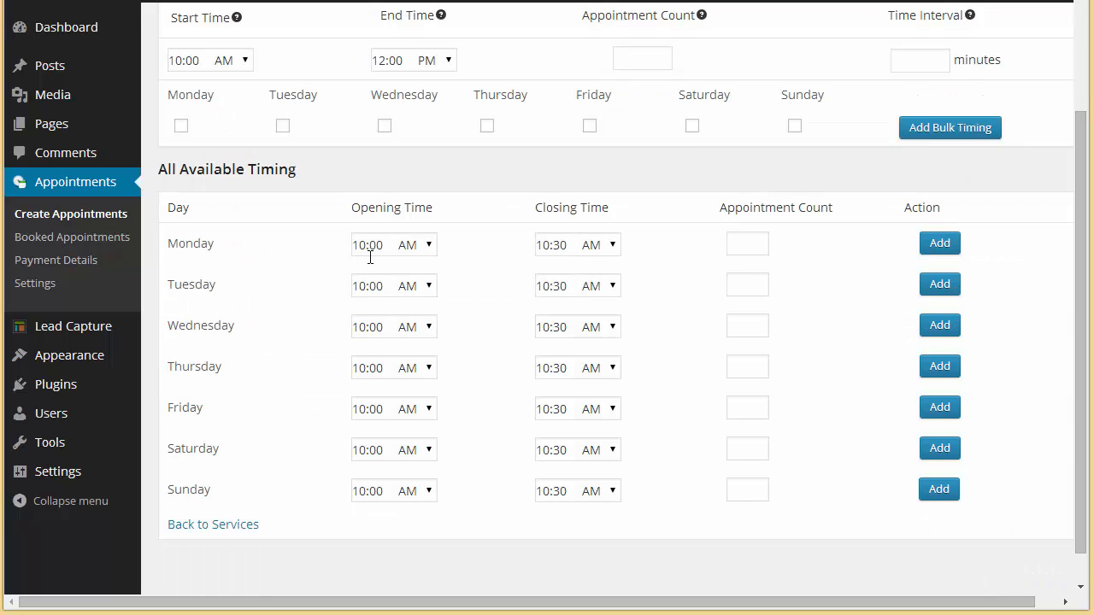
mouse_move(290, 263)
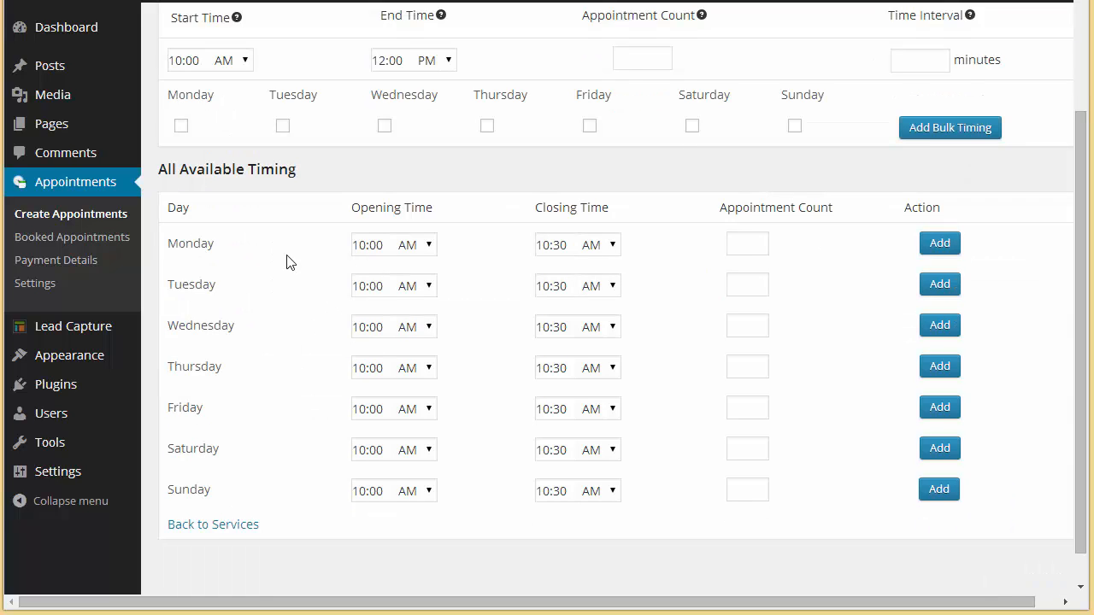
mouse_move(204, 301)
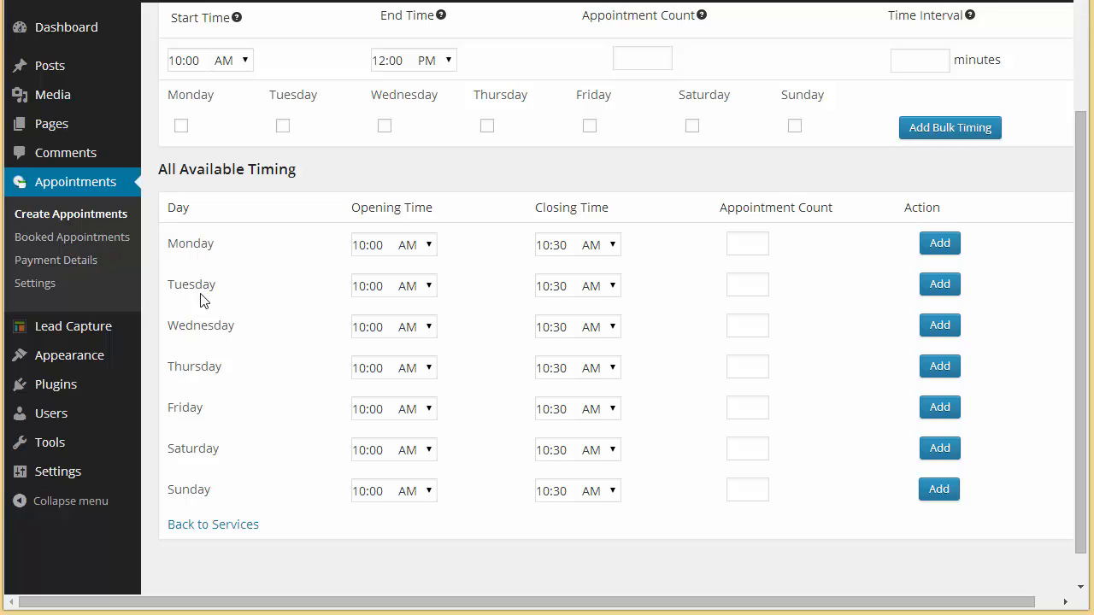
mouse_move(371, 236)
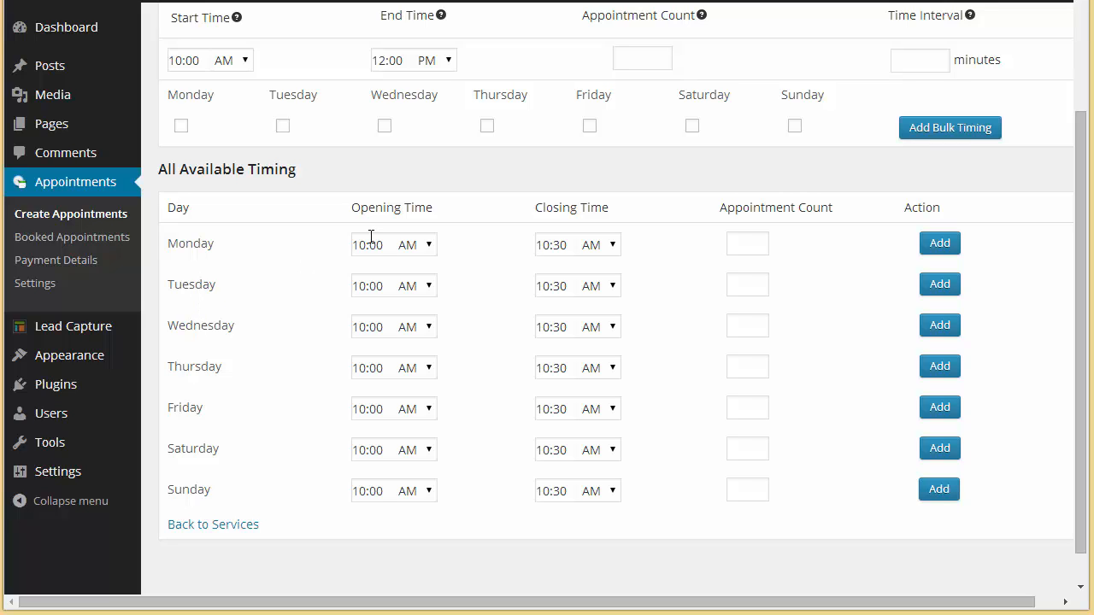
mouse_move(749, 233)
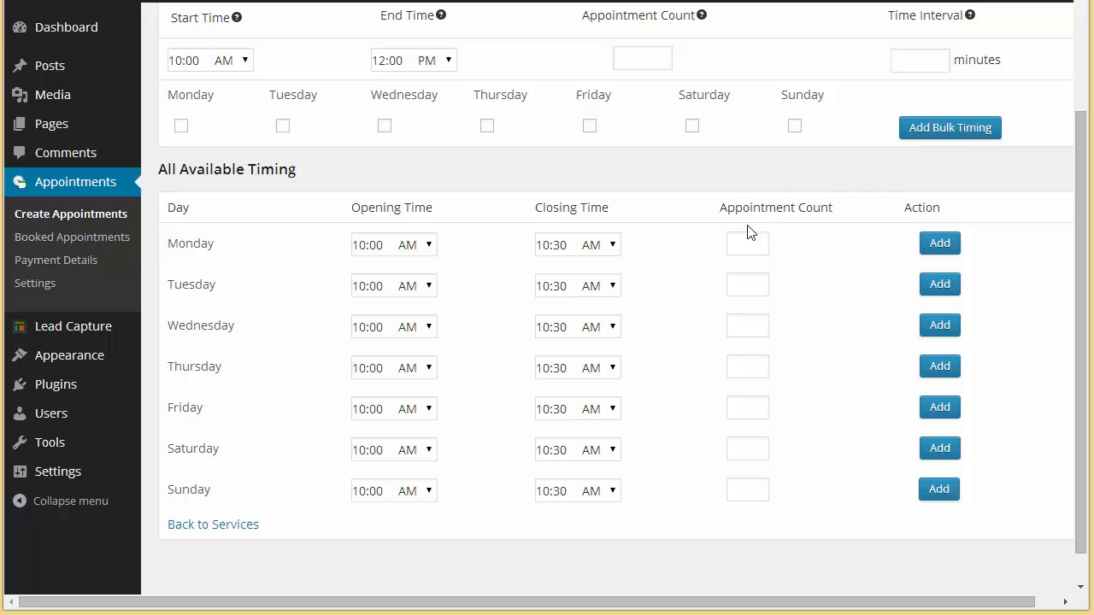
click(747, 243)
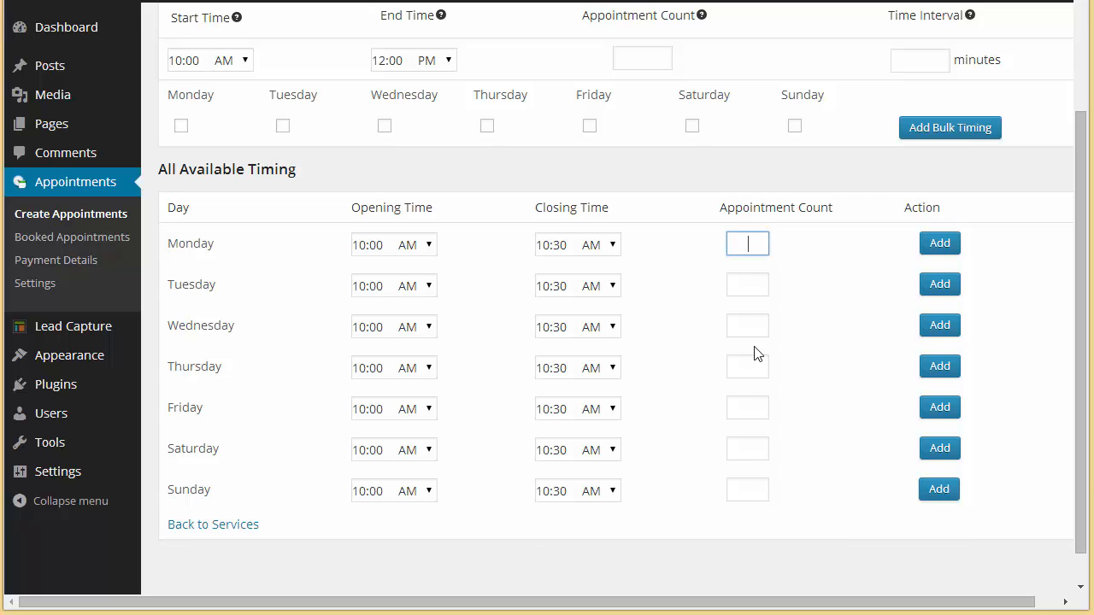
scroll(up, 3)
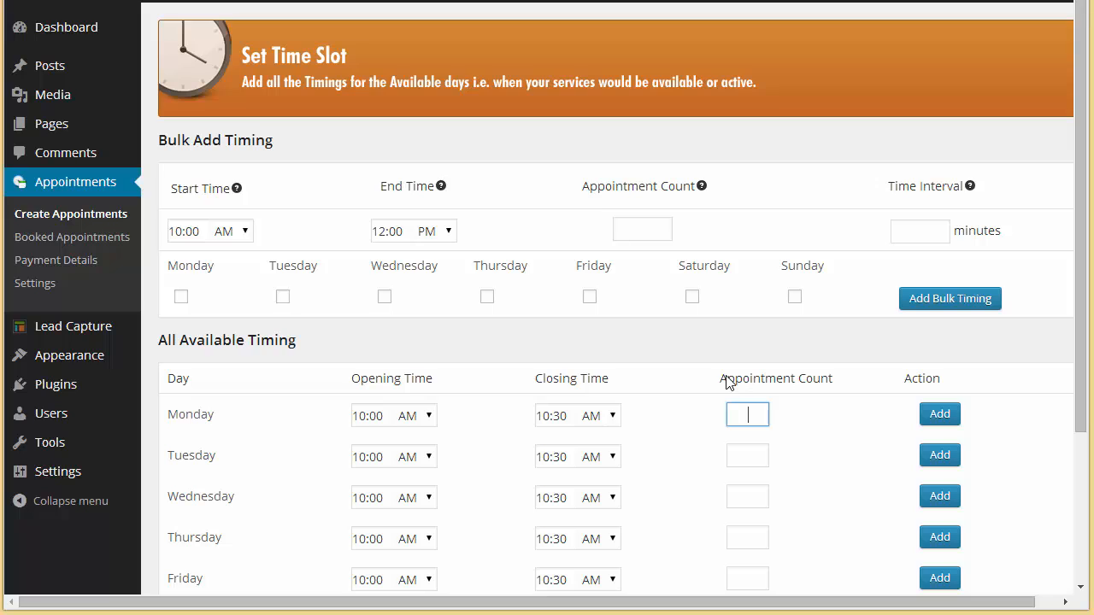
mouse_move(246, 261)
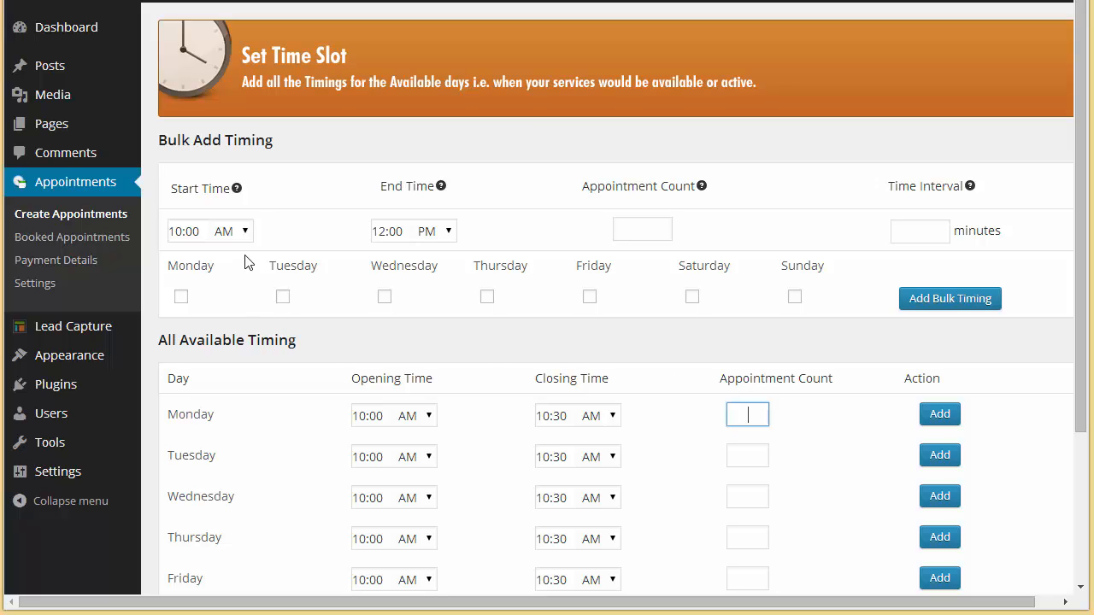
- Set bulk timing end 04:00 PM, appointment count 2 and interval 60 minutes
click(386, 231)
text(04)
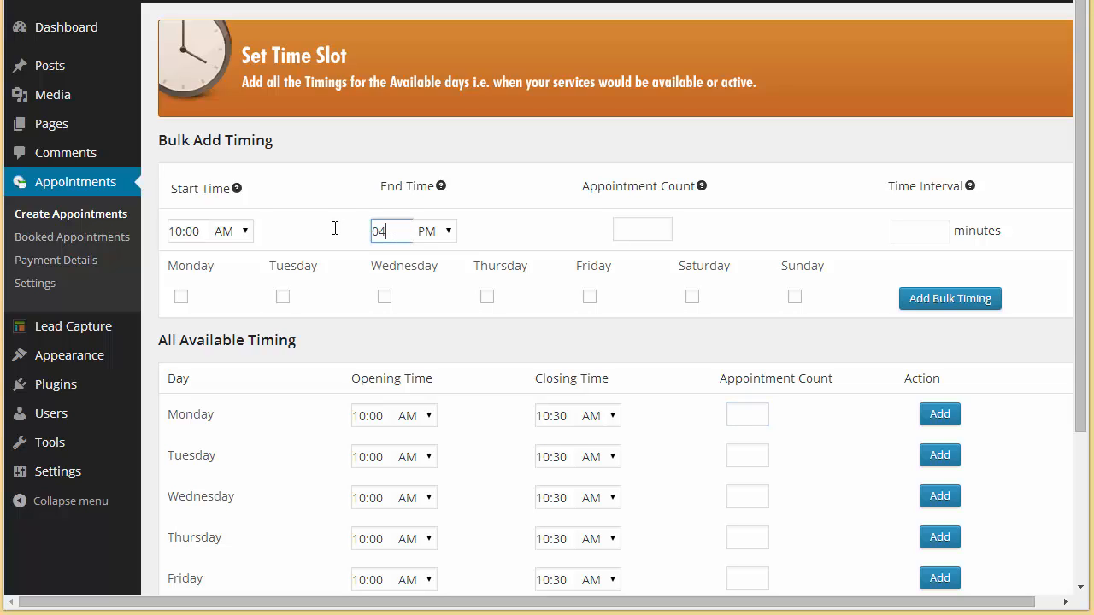
text(.00)
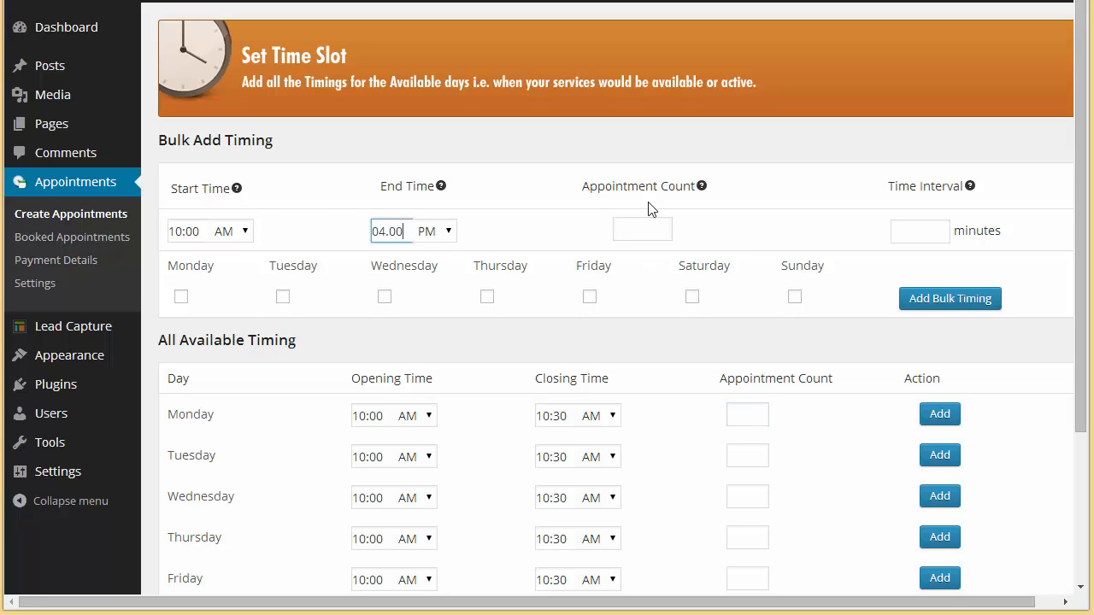
click(643, 229)
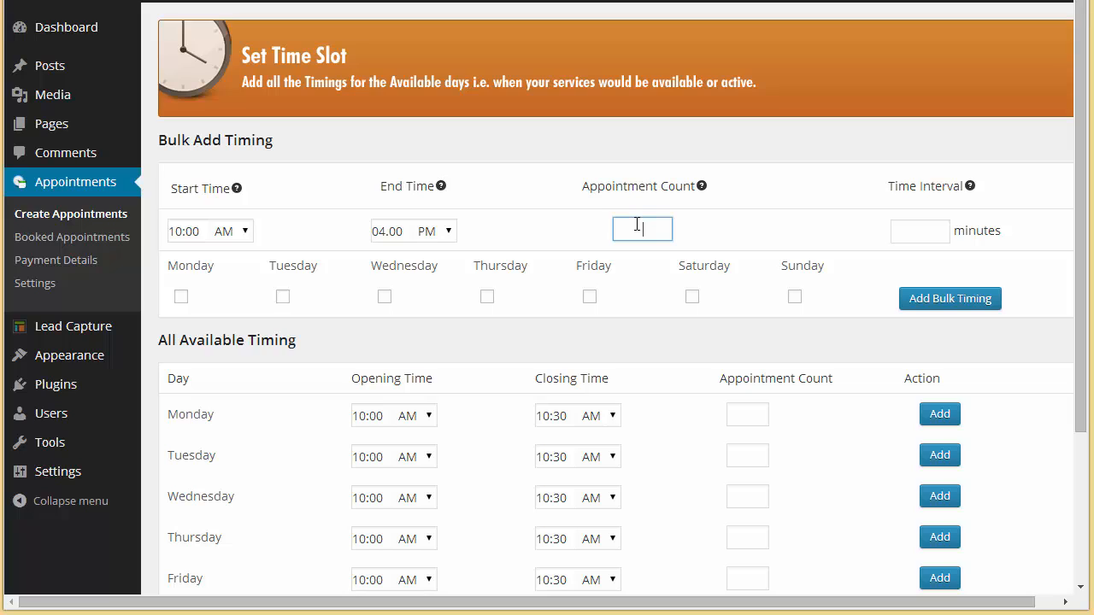
text(2)
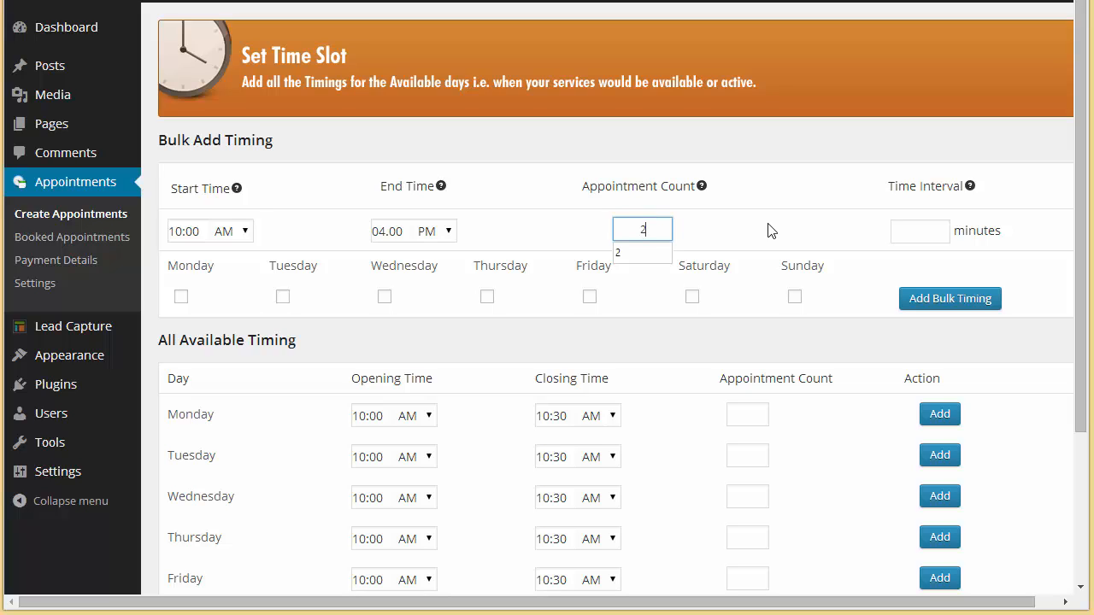
click(920, 231)
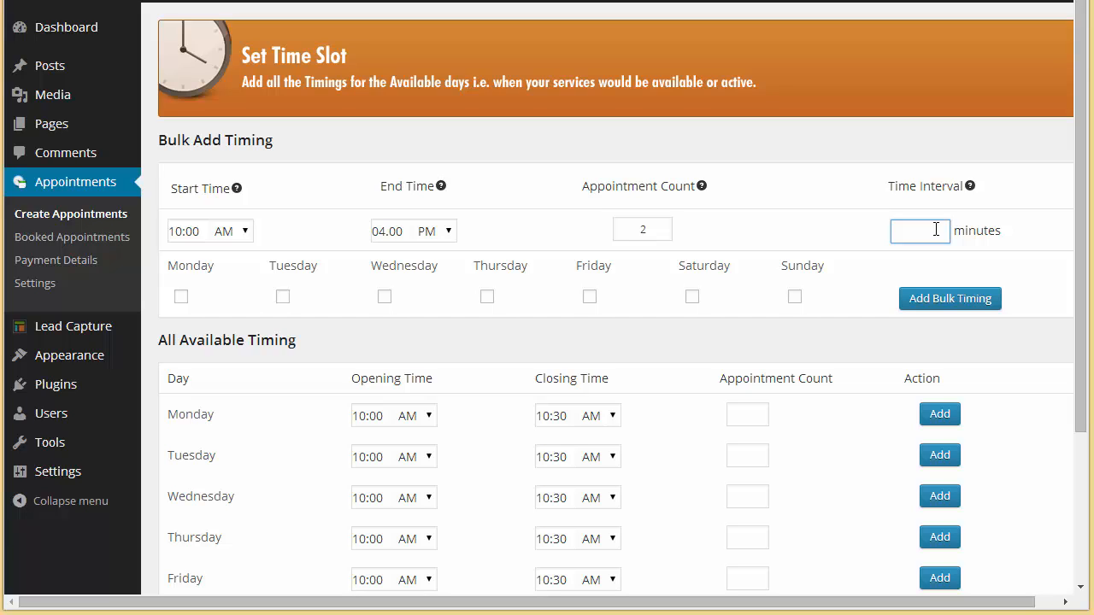
text(60)
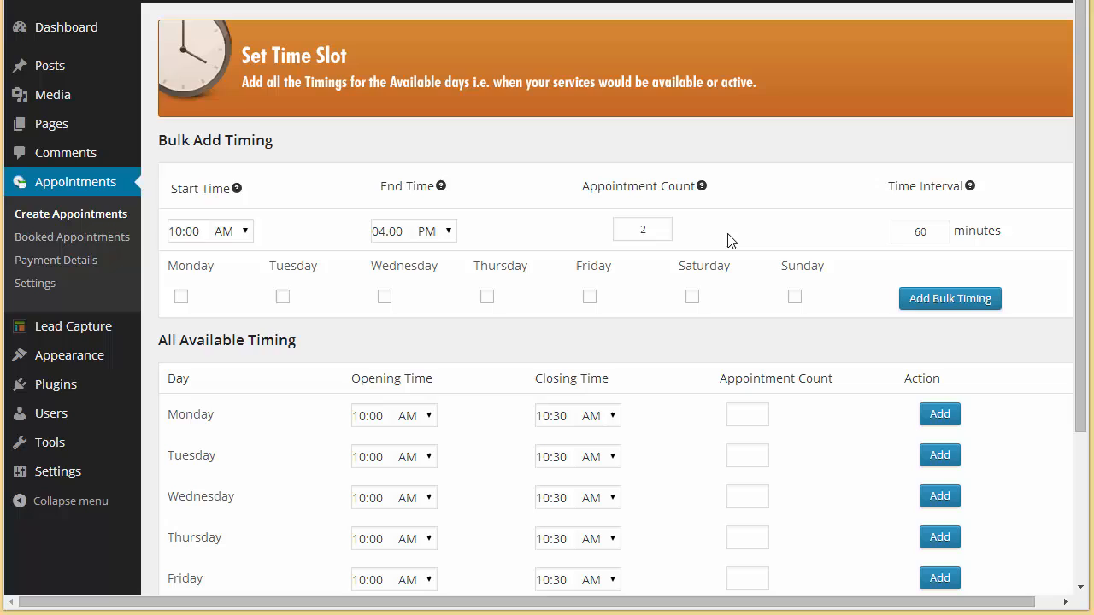
- Tick Wednesday, Friday, Saturday and Sunday as the bulk timing days
click(383, 297)
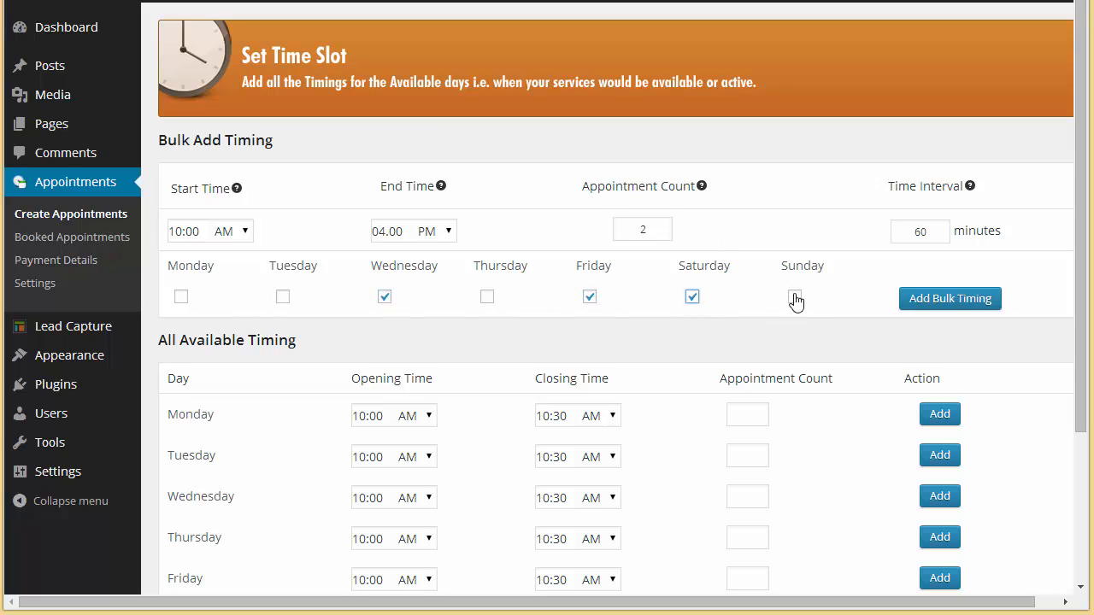
click(793, 297)
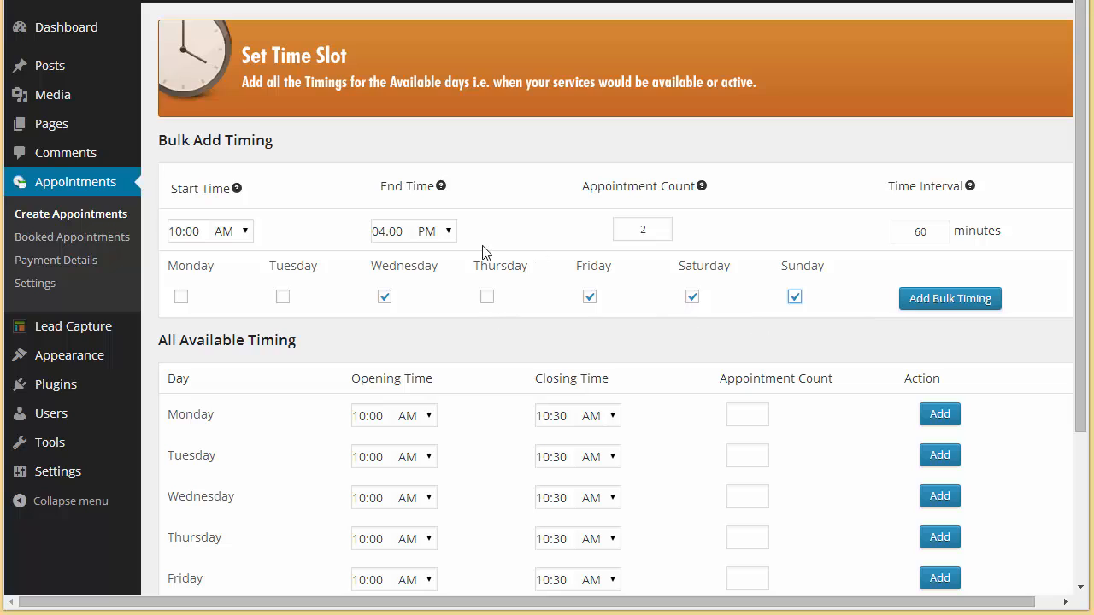
click(951, 298)
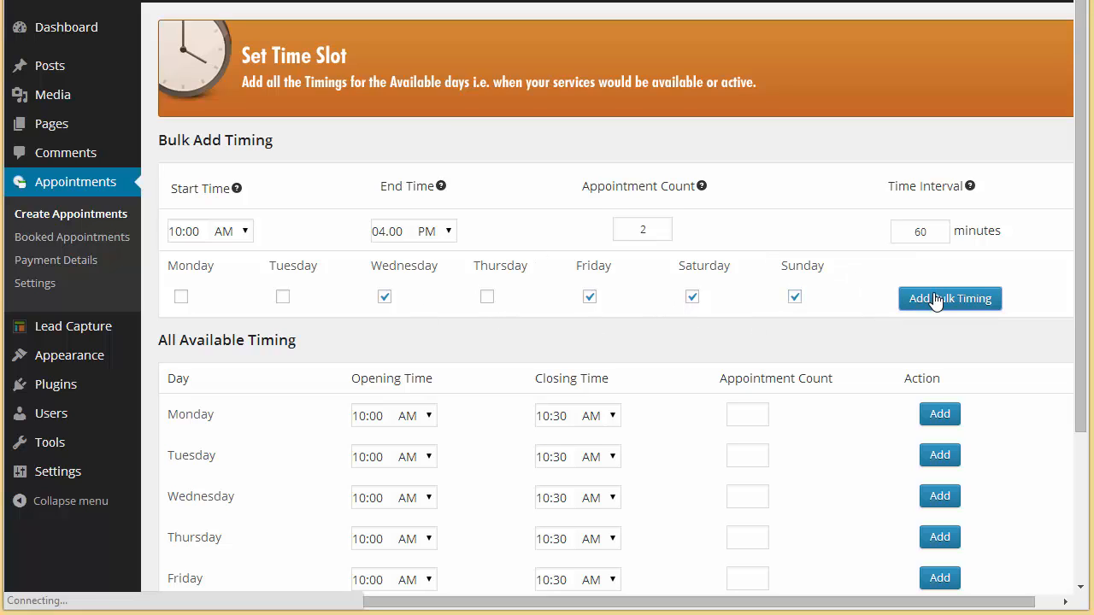
- Add Bulk Timing to generate six hourly 10:00 AM–04:00 PM slots and review them
click(951, 297)
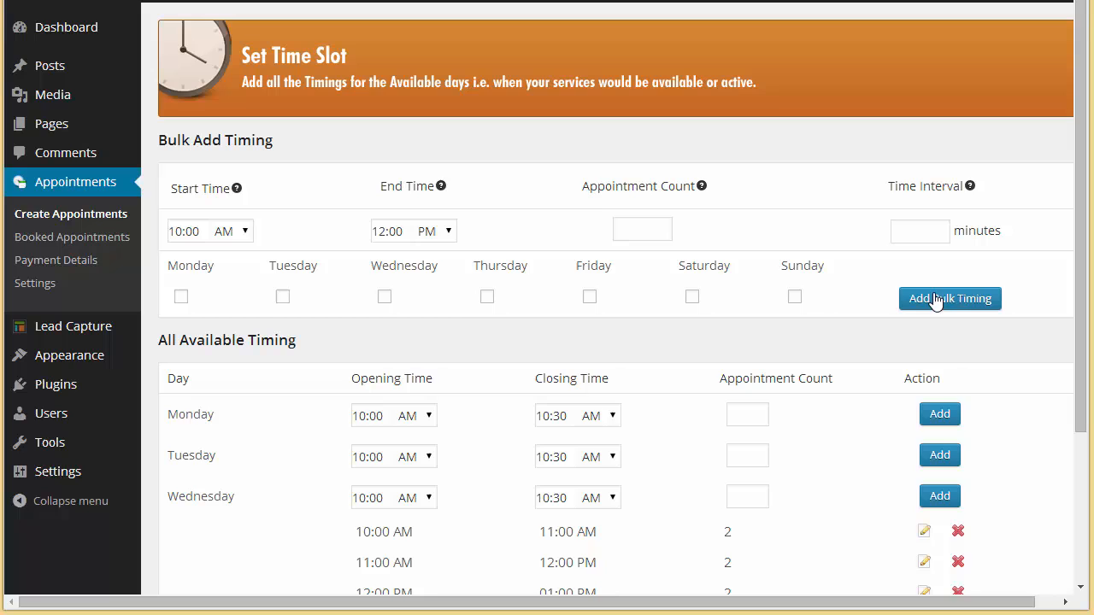
scroll(down, 3)
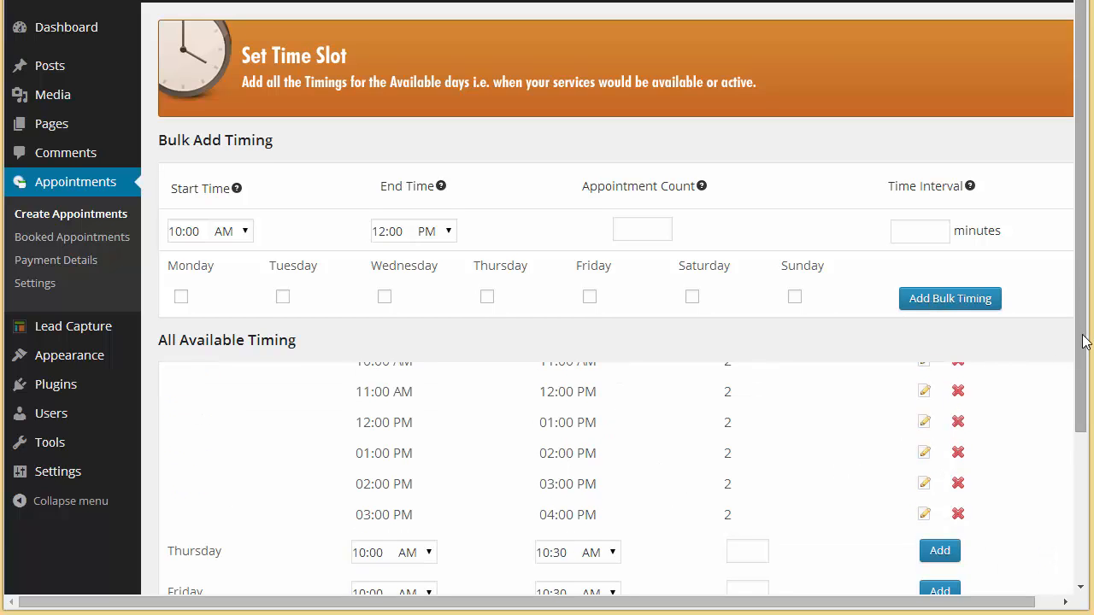
scroll(down, 3)
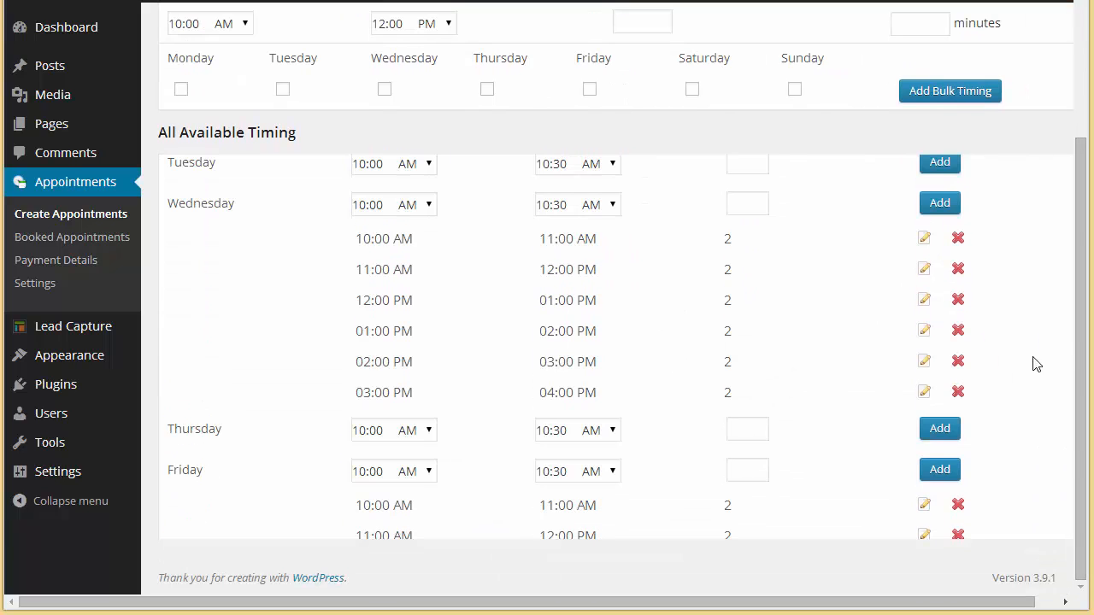
mouse_move(317, 410)
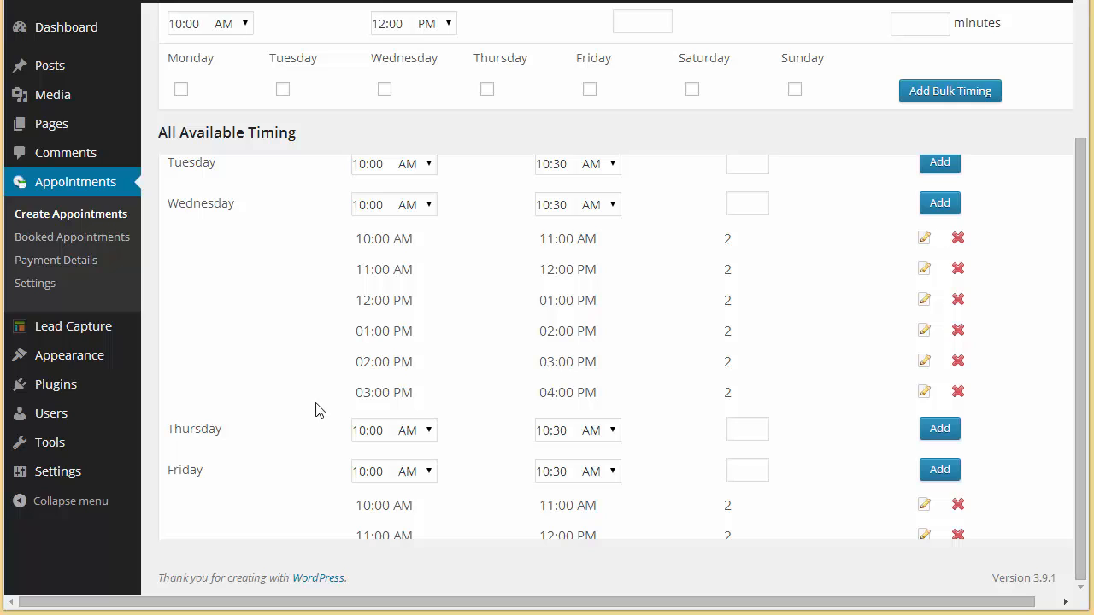
mouse_move(889, 441)
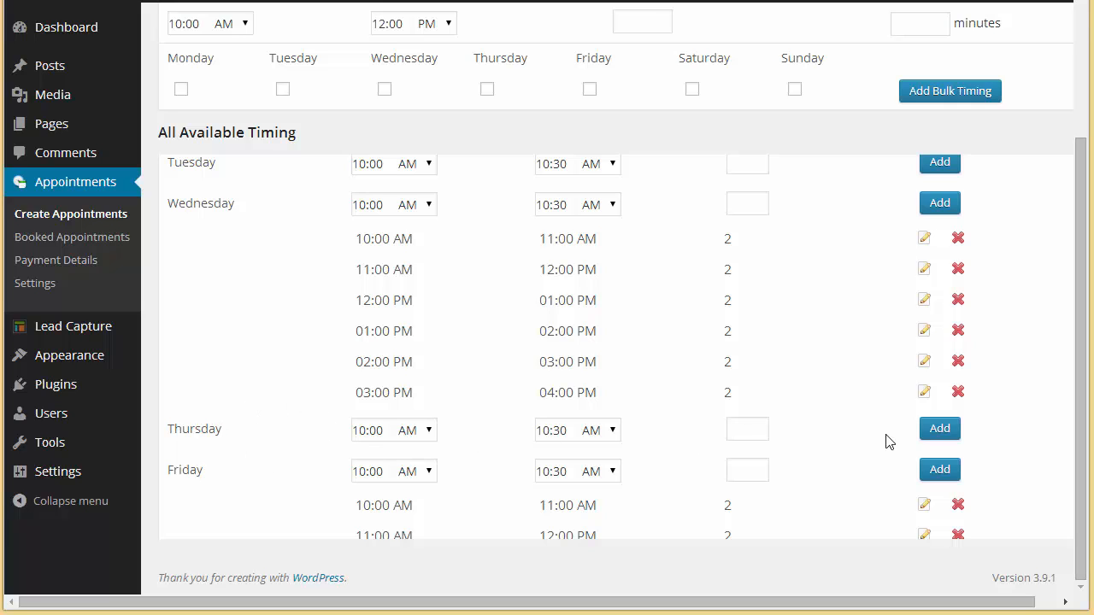
mouse_move(366, 241)
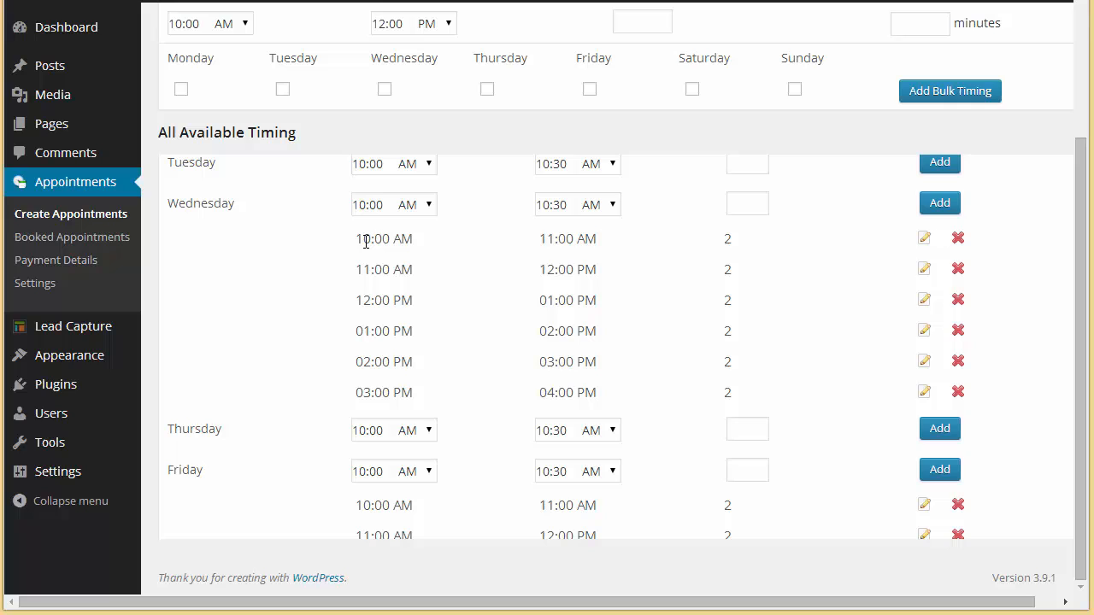
mouse_move(612, 256)
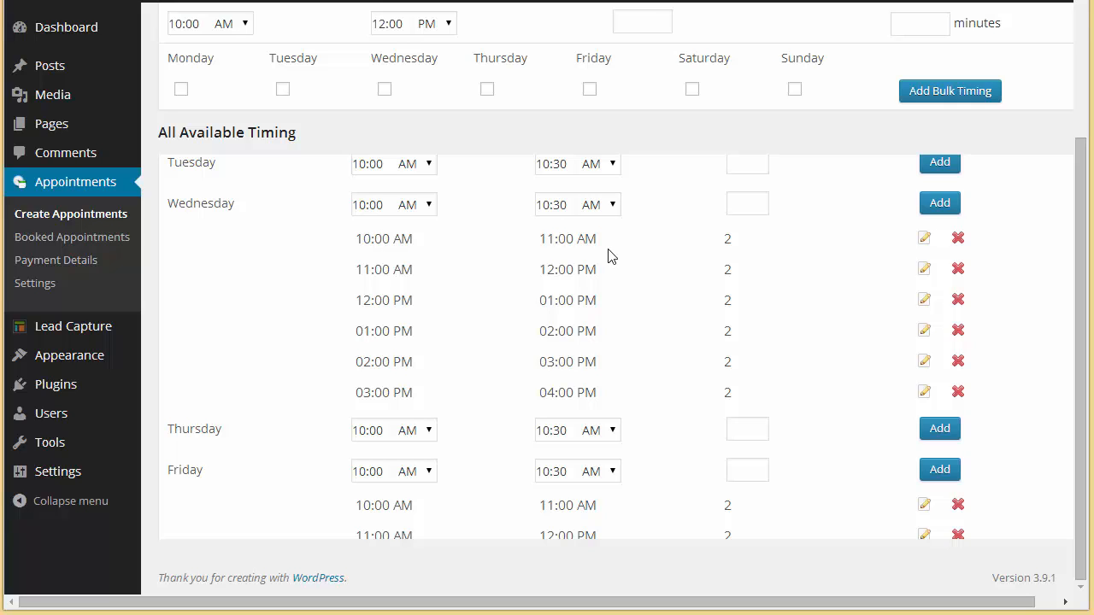
mouse_move(547, 270)
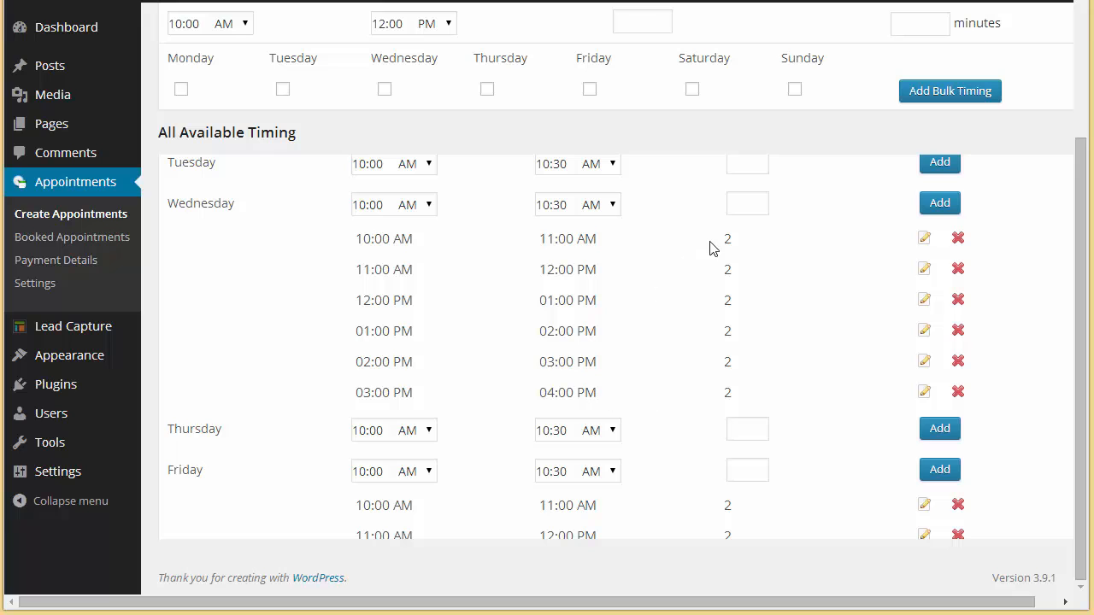
scroll(up, 3)
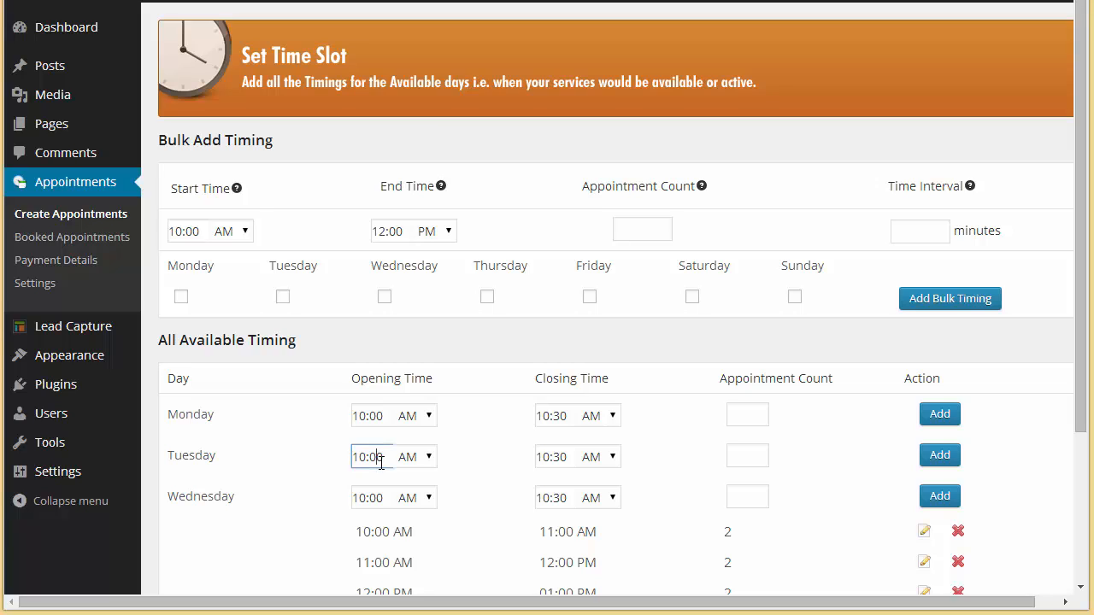
click(747, 455)
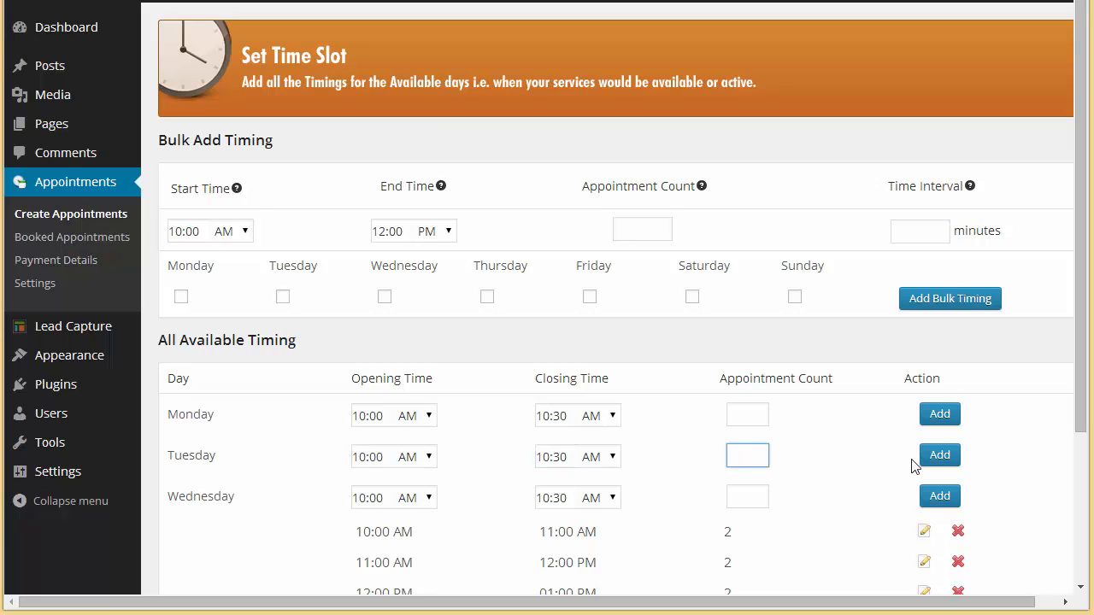
mouse_move(940, 455)
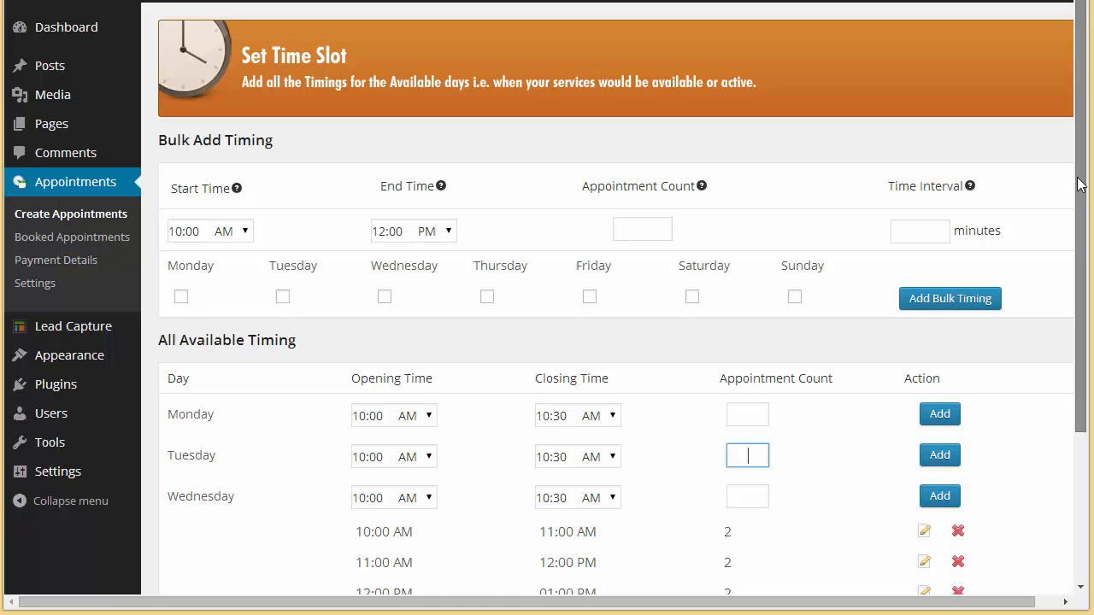
scroll(down, 3)
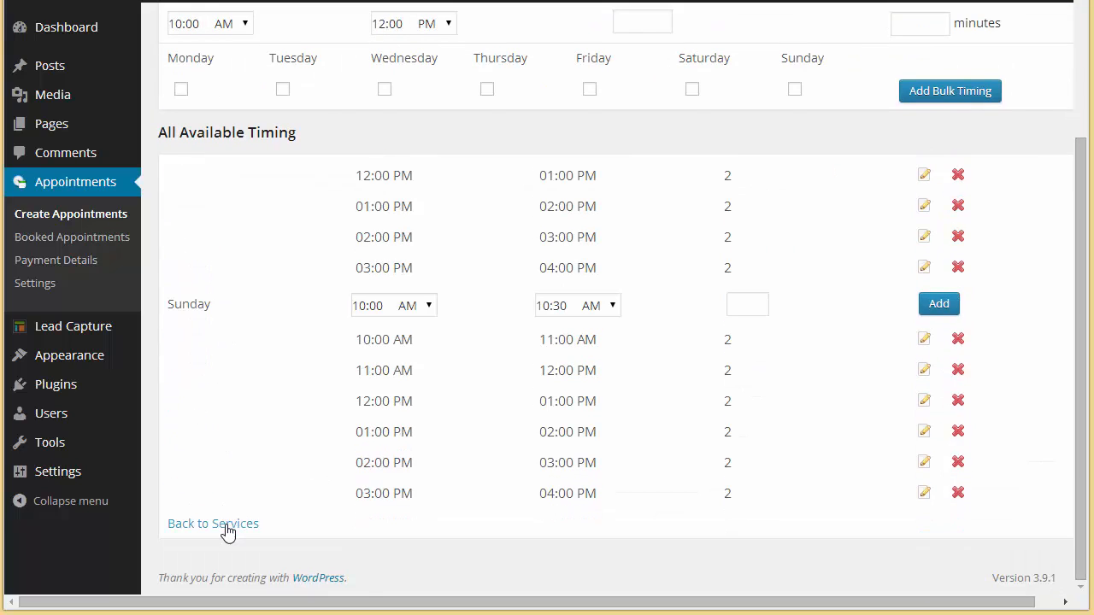
- Return to the services list via the Back to Services link
click(212, 523)
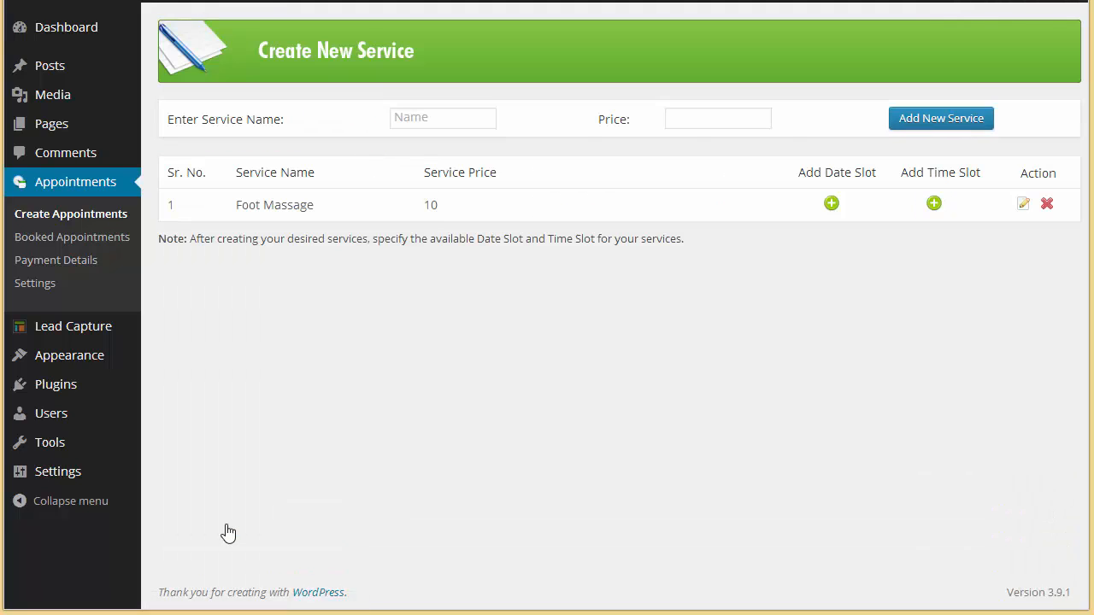
mouse_move(283, 204)
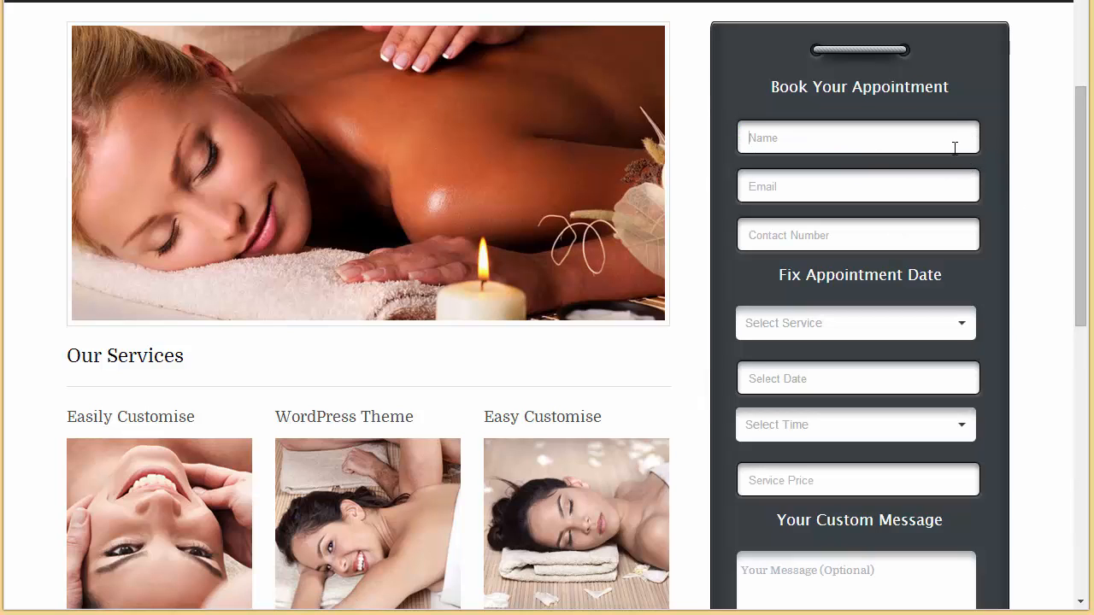
- On the live booking form select Foot Massage, 06/25/2014 and the 10:00 AM-11:00 AM slot, showing $10
click(855, 323)
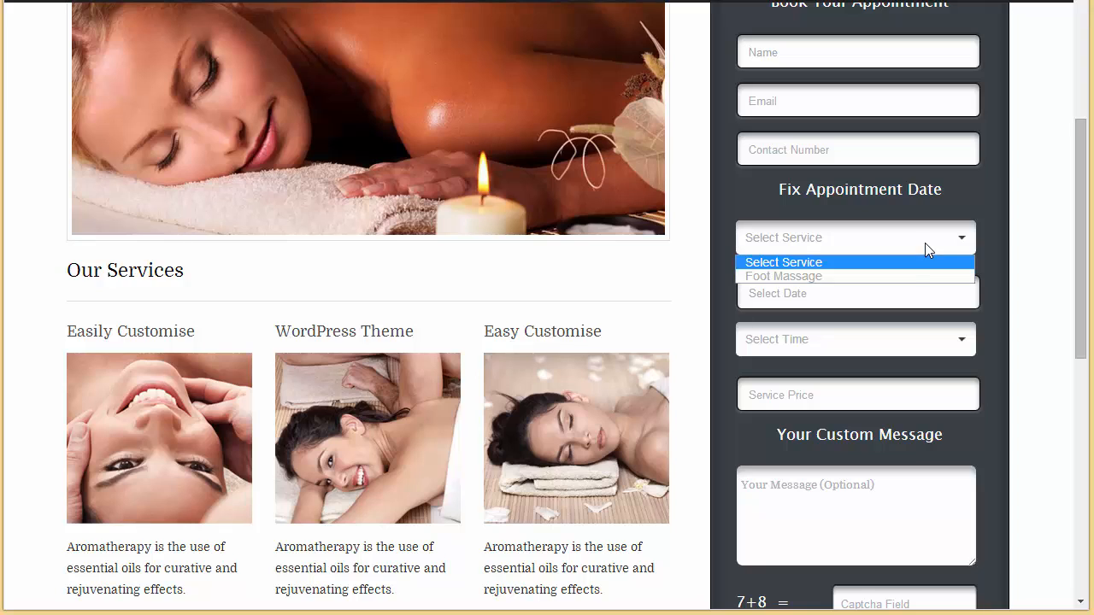
click(783, 277)
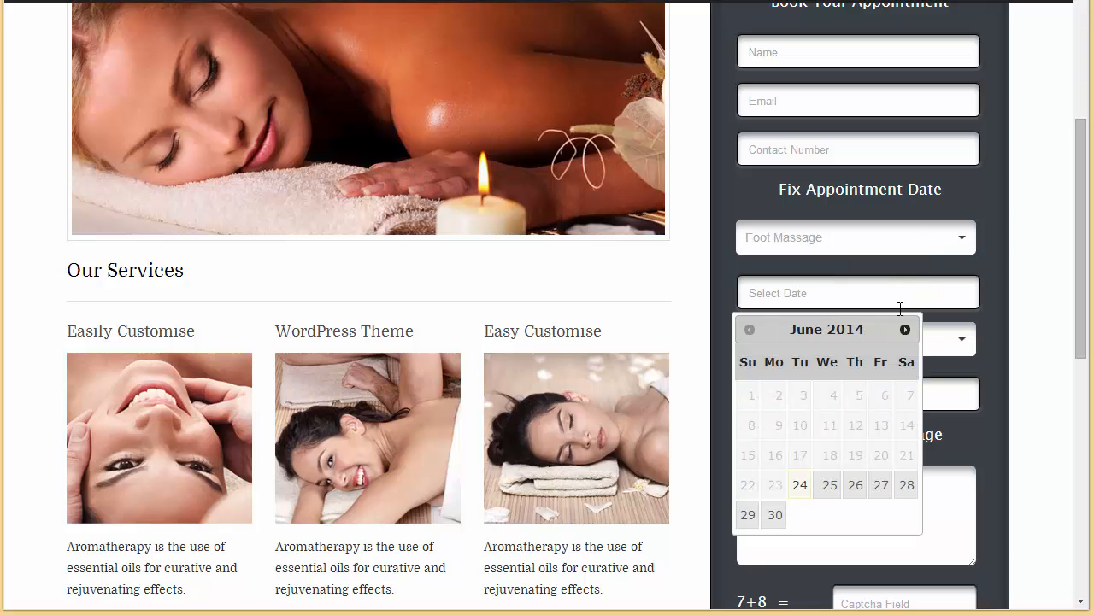
click(830, 486)
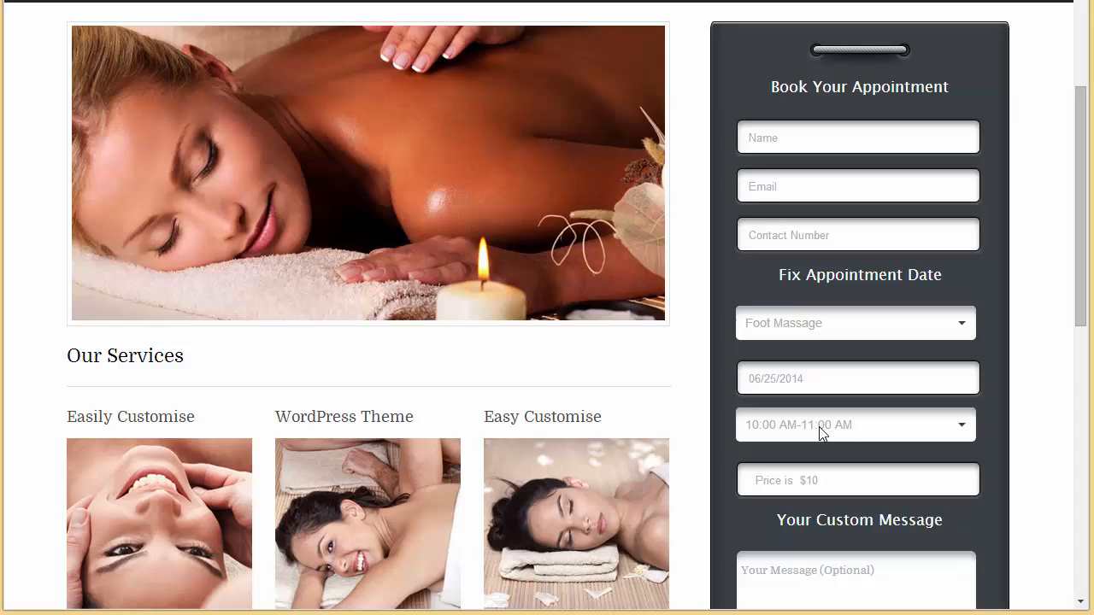
click(855, 424)
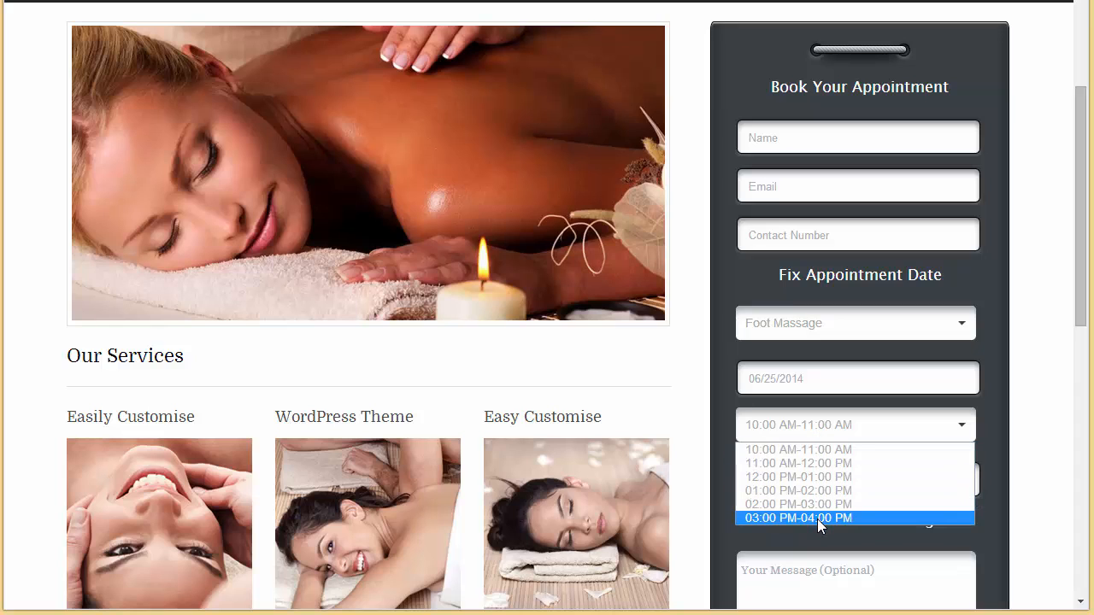
mouse_move(817, 493)
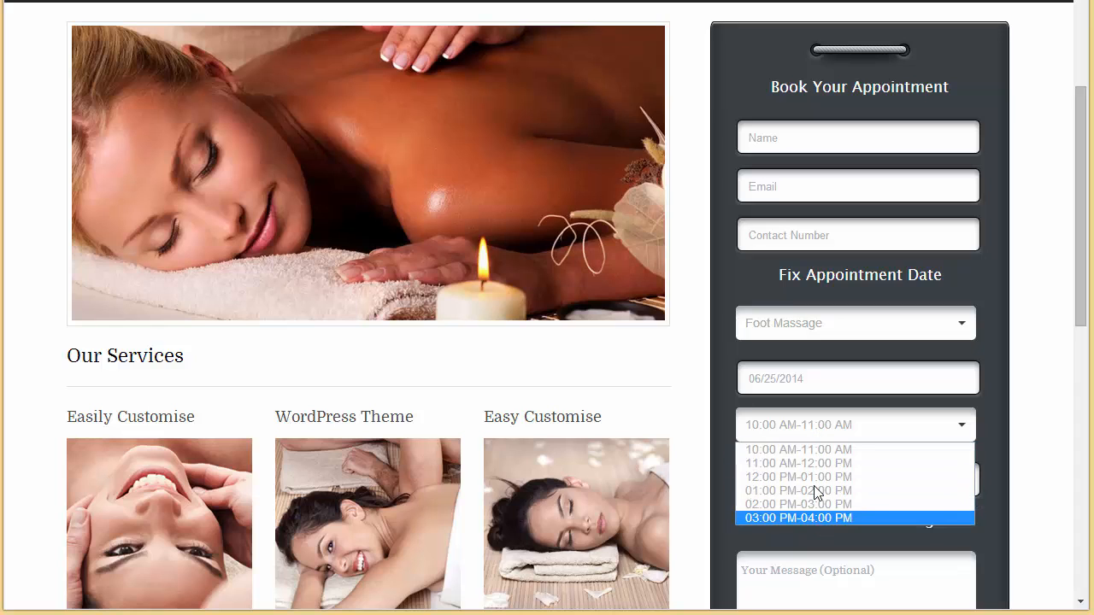
mouse_move(799, 477)
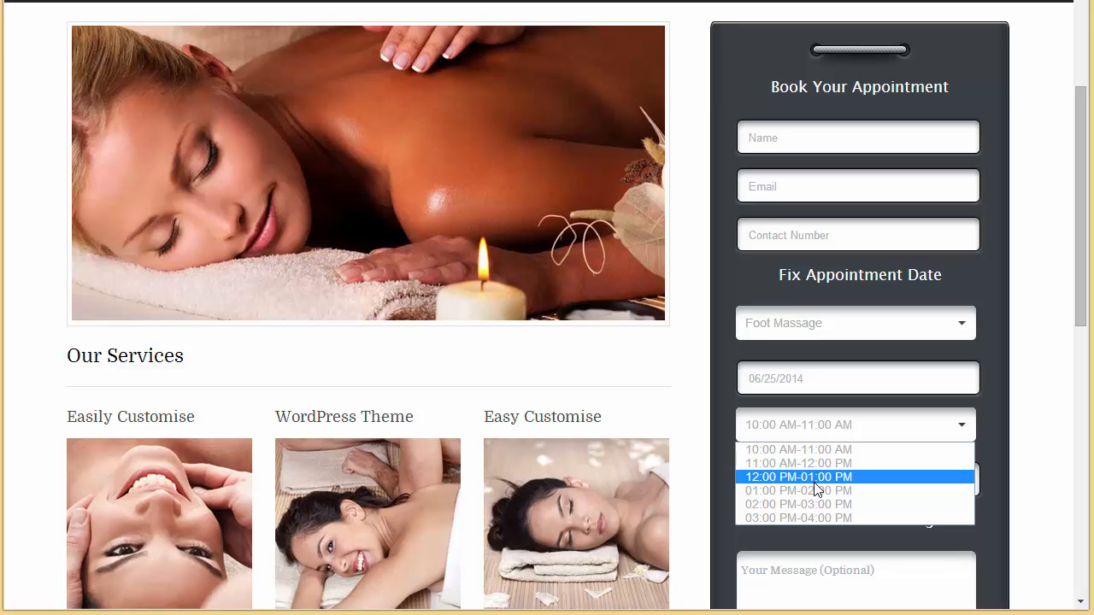
scroll(down, 3)
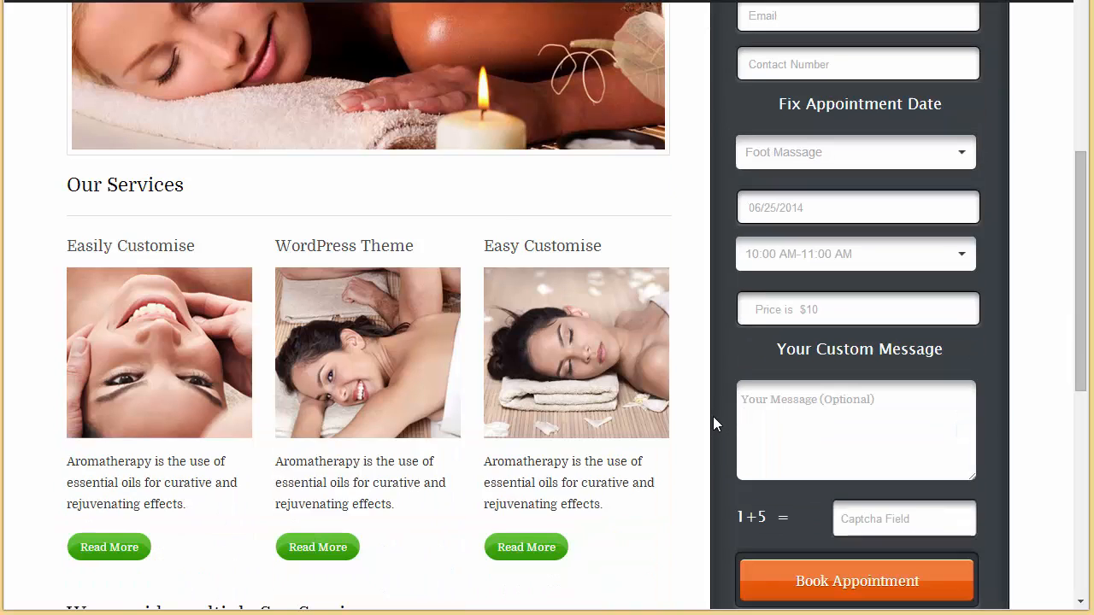
mouse_move(879, 520)
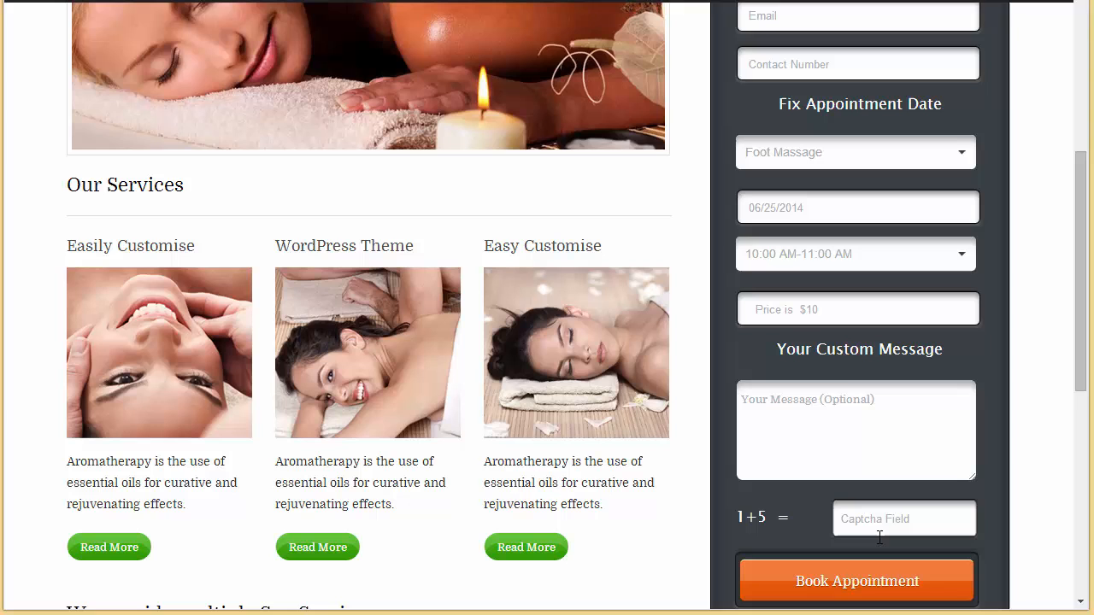
mouse_move(872, 584)
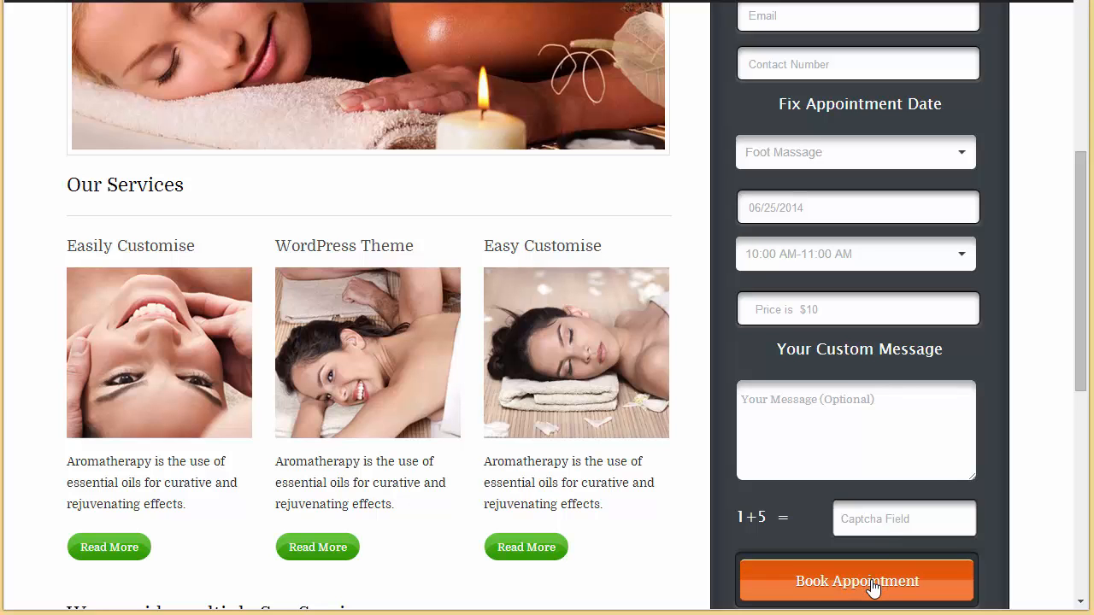
scroll(down, 3)
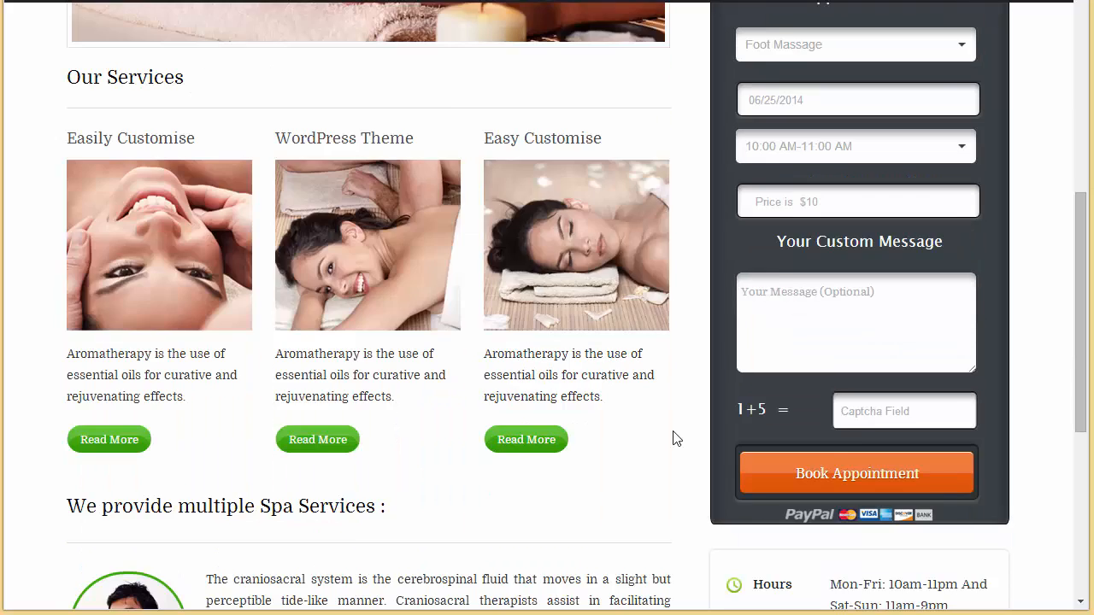
scroll(up, 3)
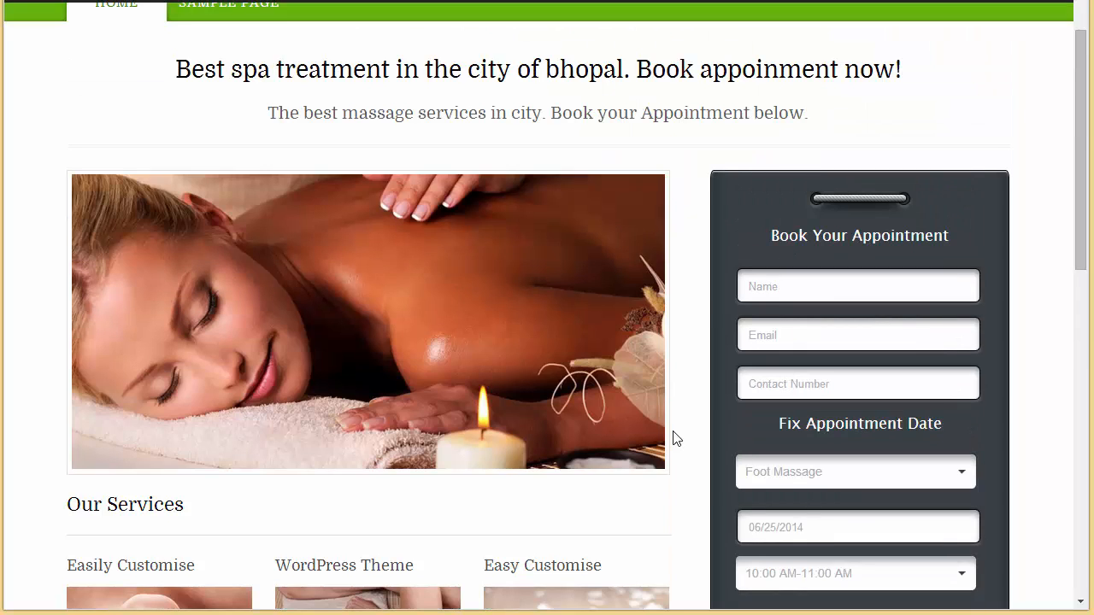
scroll(down, 3)
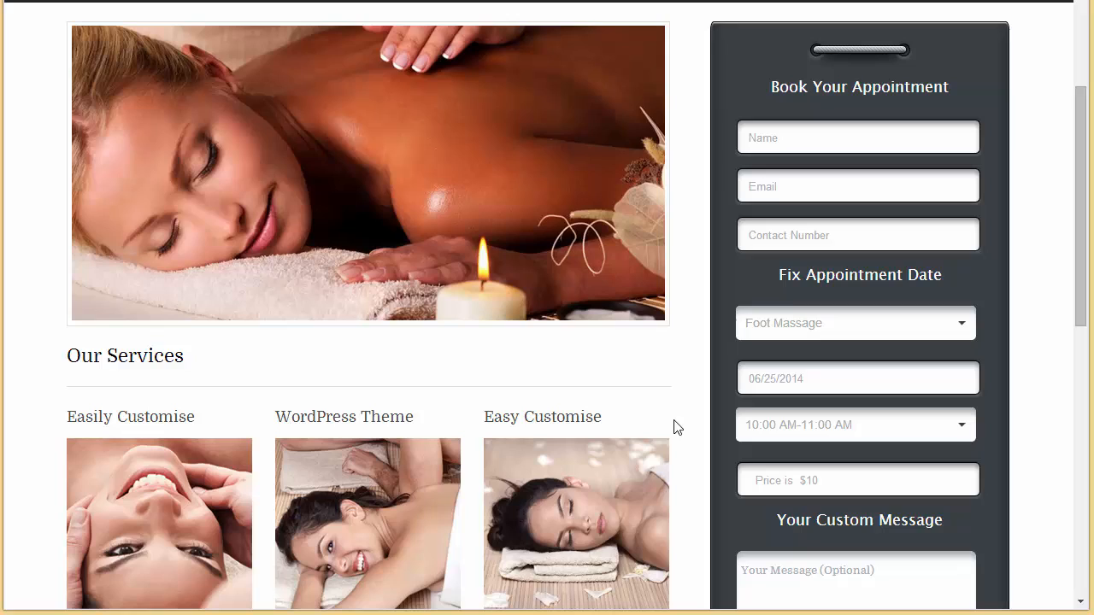